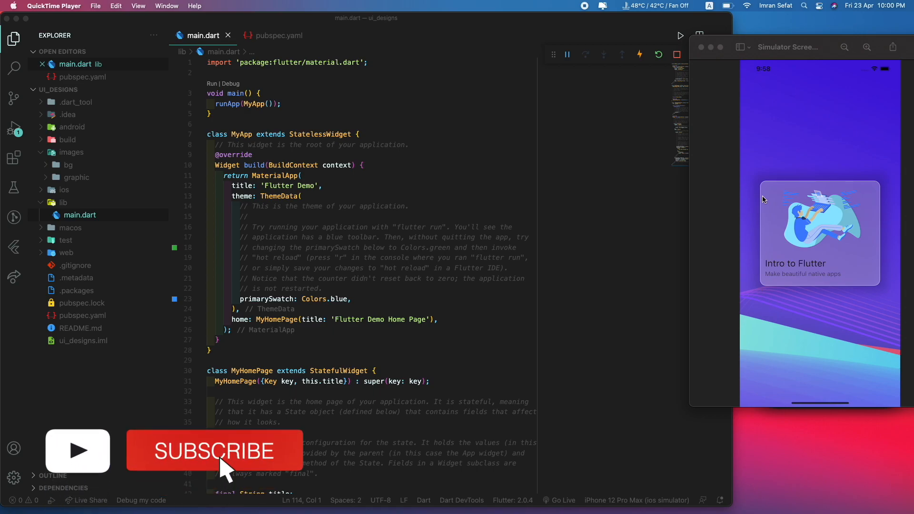
# Bring the VS Code window with the Flutter project and main.dart to the front
pyautogui.click(216, 451)
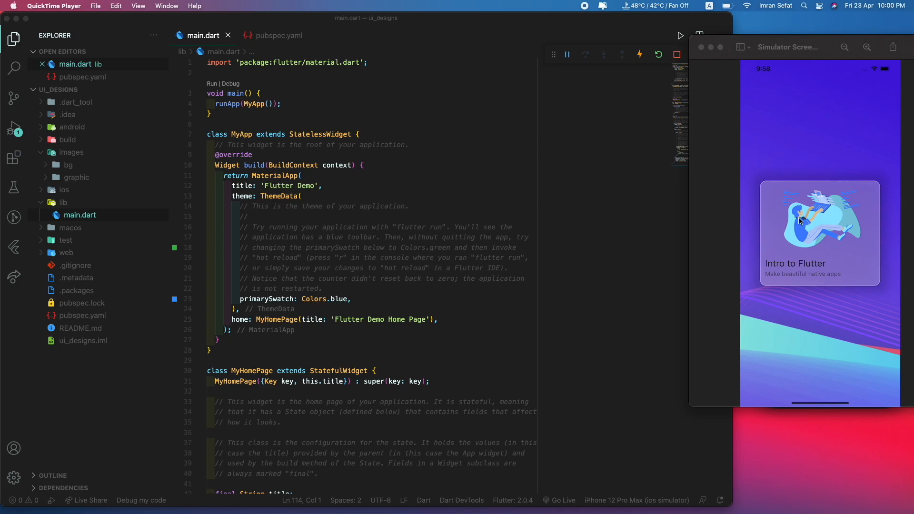
pyautogui.moveTo(821, 261)
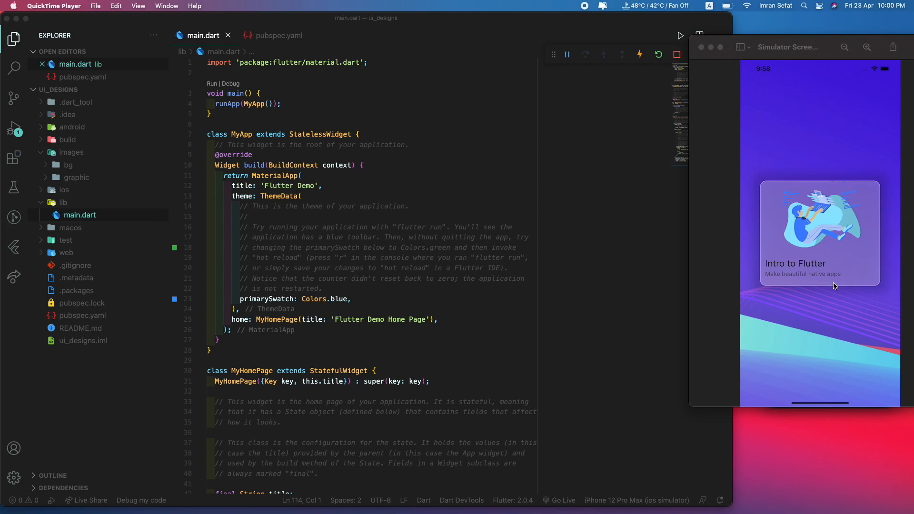
pyautogui.moveTo(395, 241)
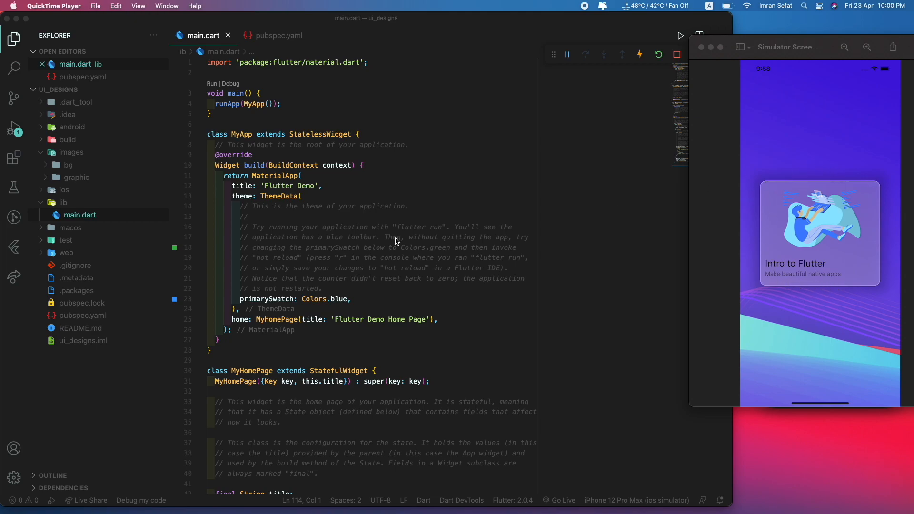
pyautogui.moveTo(68, 203)
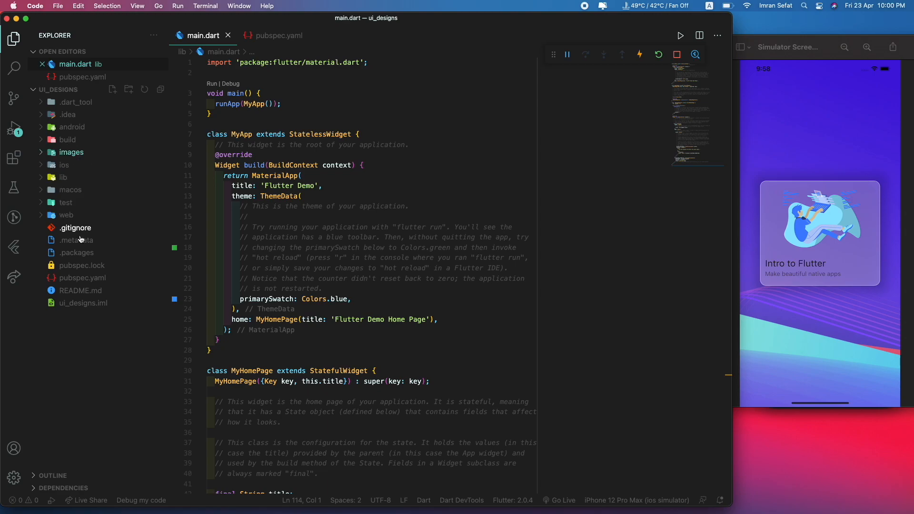
# Review pubspec.yaml's flutter_svg and glass_container dependencies and image asset folders, checking the graphic SVGs in Explorer
pyautogui.click(279, 35)
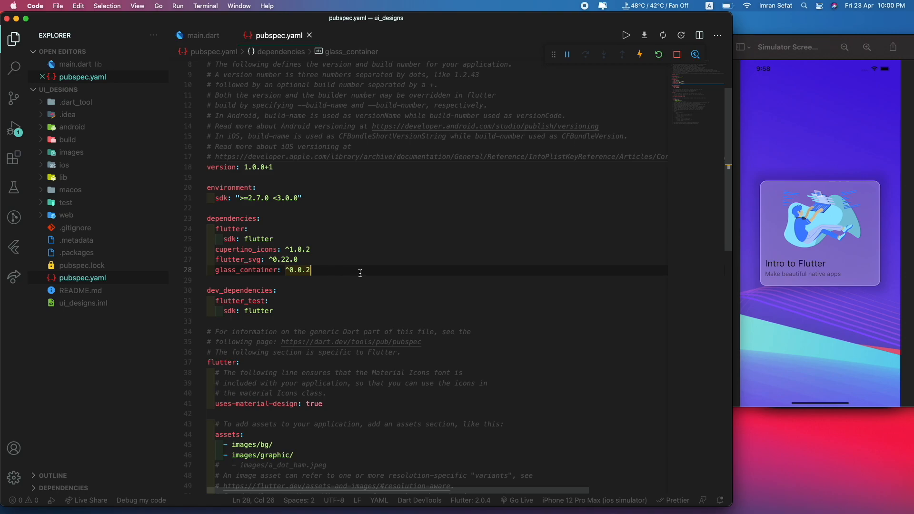
pyautogui.moveTo(757, 214)
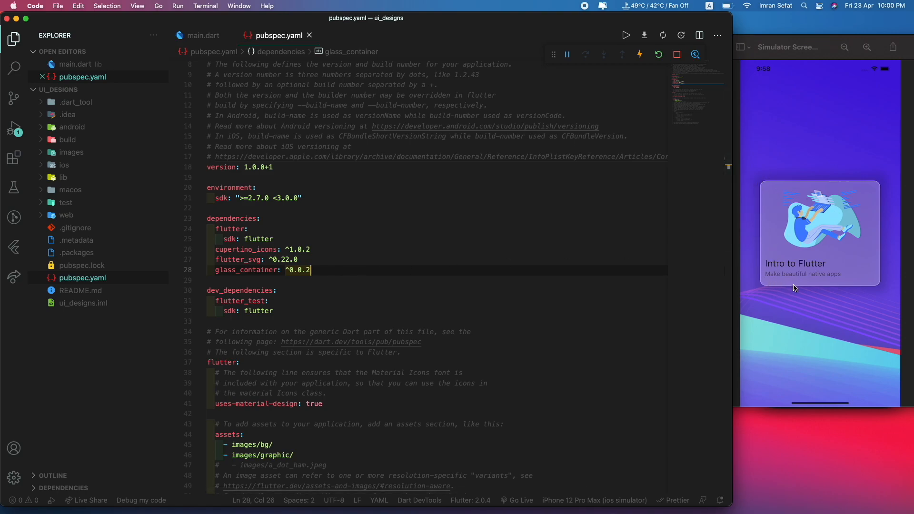
pyautogui.scroll(-3)
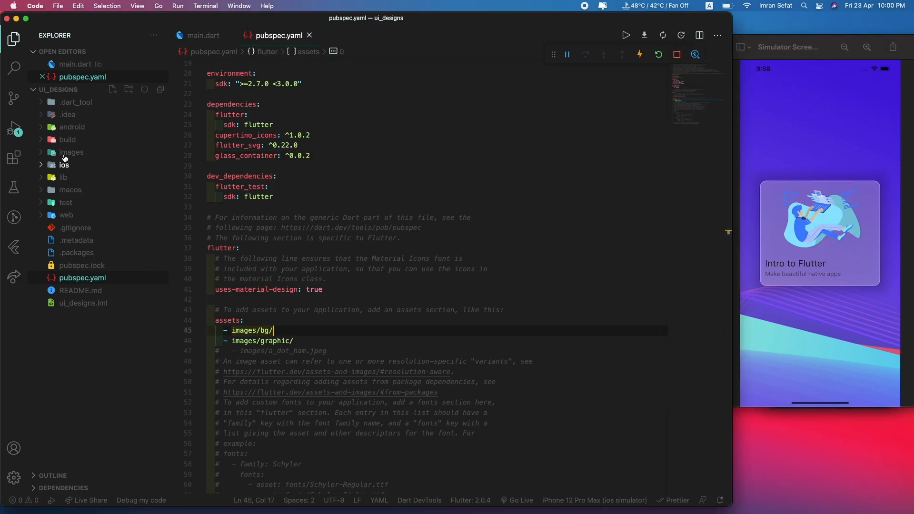
pyautogui.click(72, 152)
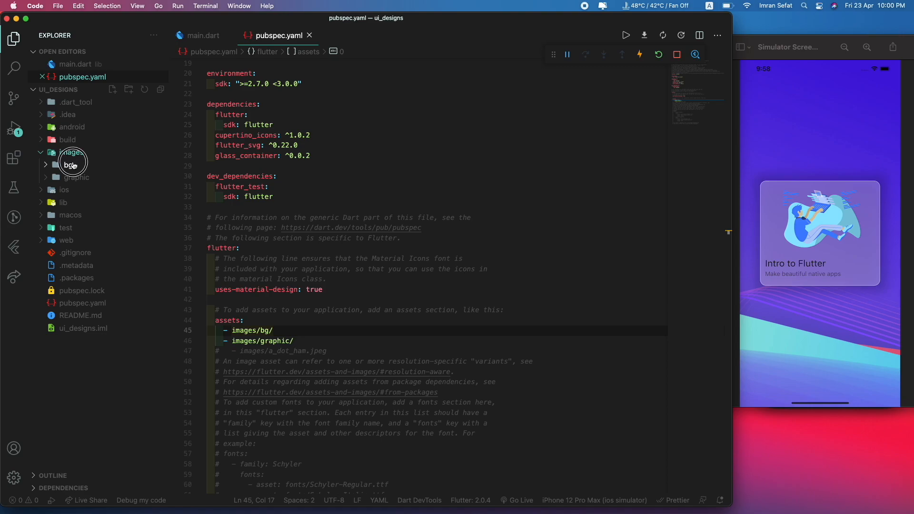
pyautogui.click(76, 177)
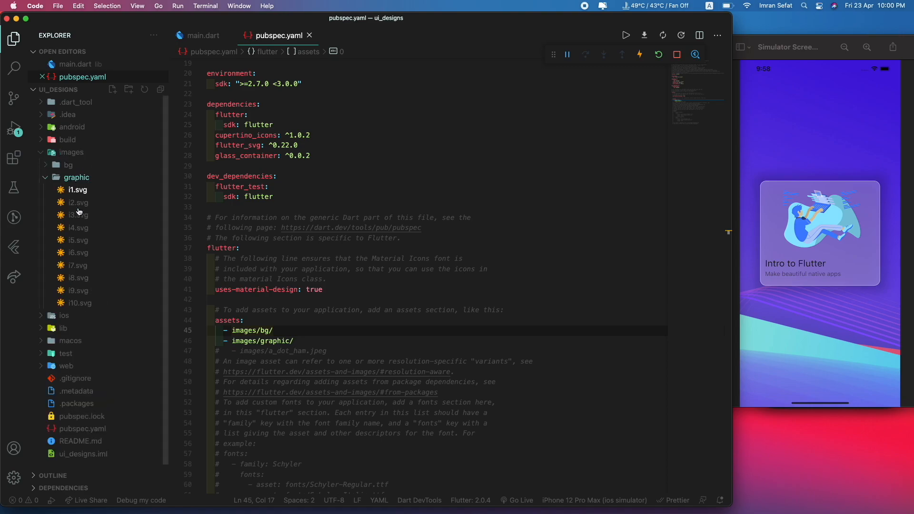
pyautogui.click(76, 177)
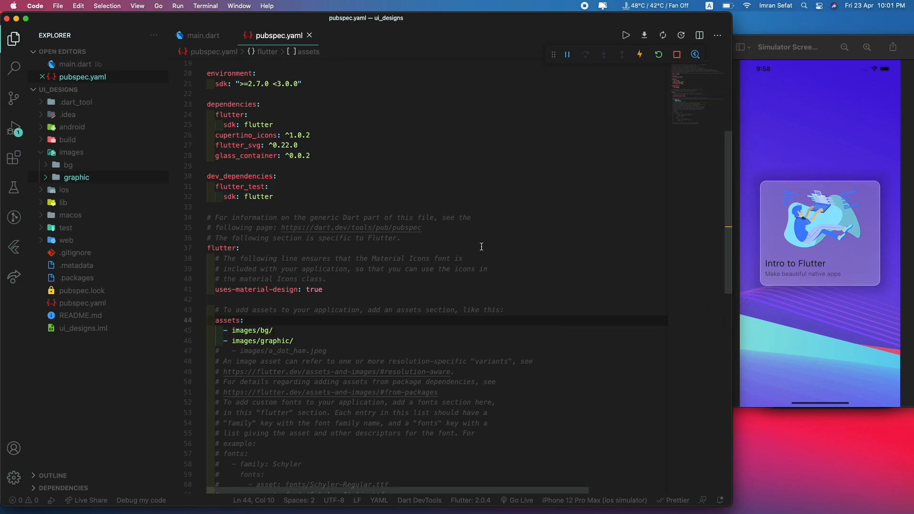
pyautogui.click(76, 64)
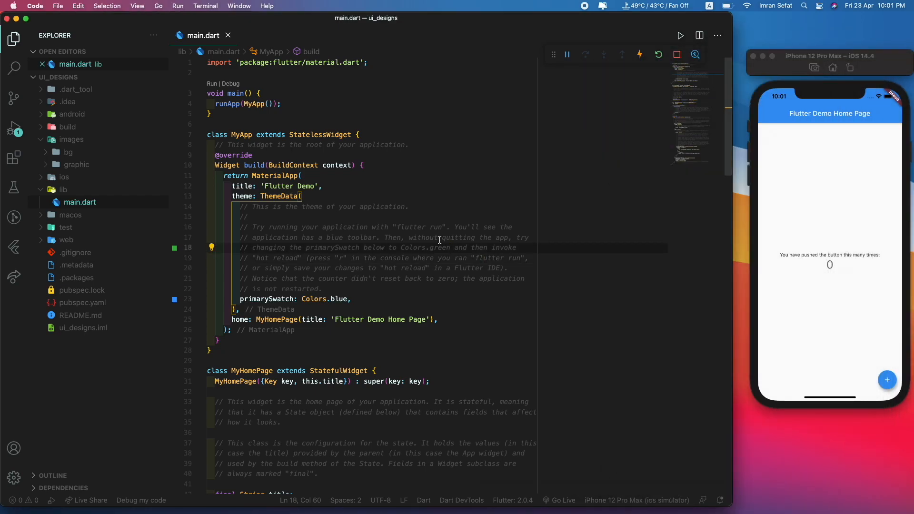
# Remove the template code and add a stless HomePage widget returning Container as the app's home
pyautogui.scroll(-3)
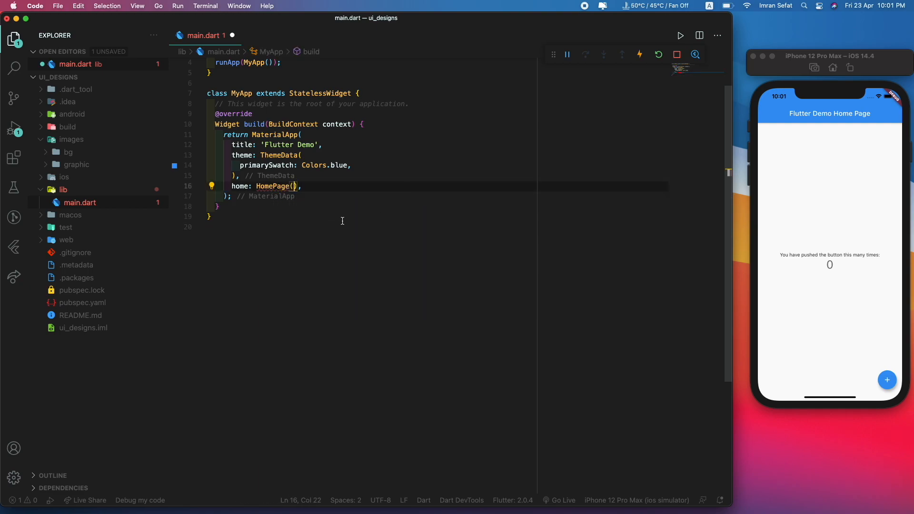
pyautogui.write('stle')
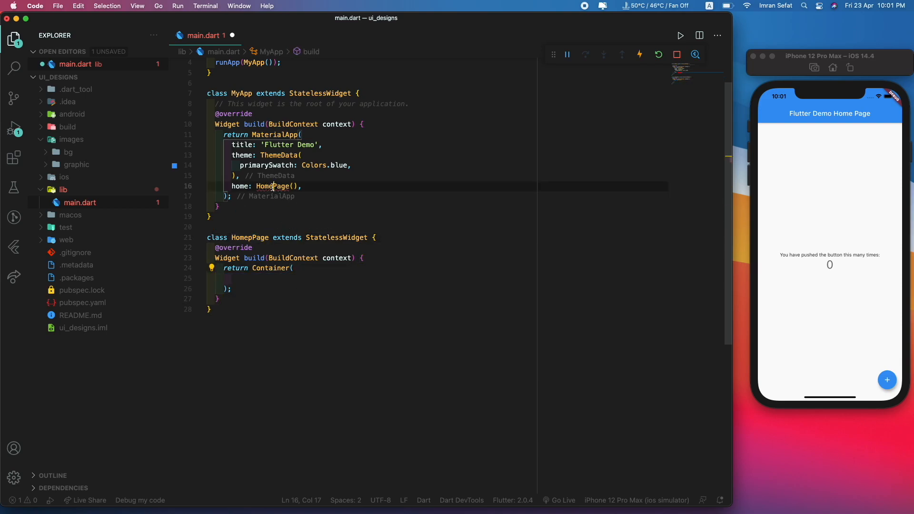
pyautogui.moveTo(273, 186)
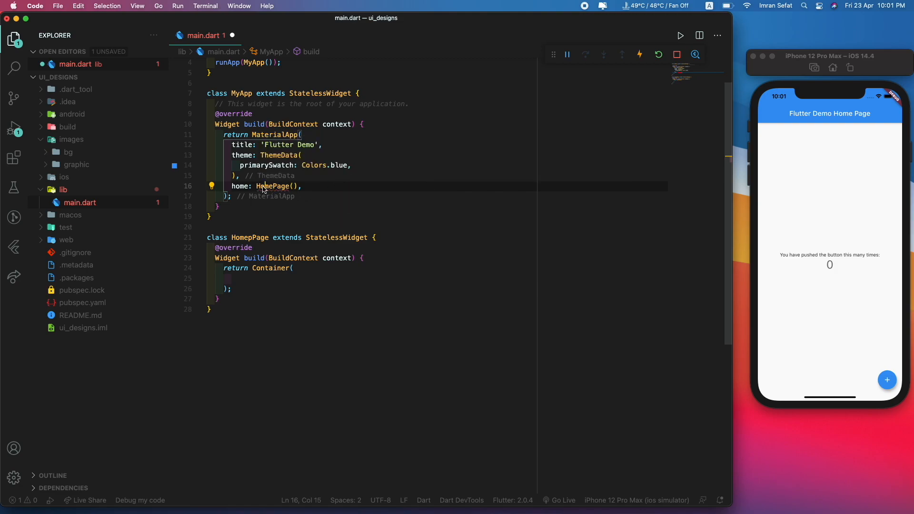
pyautogui.write('Home')
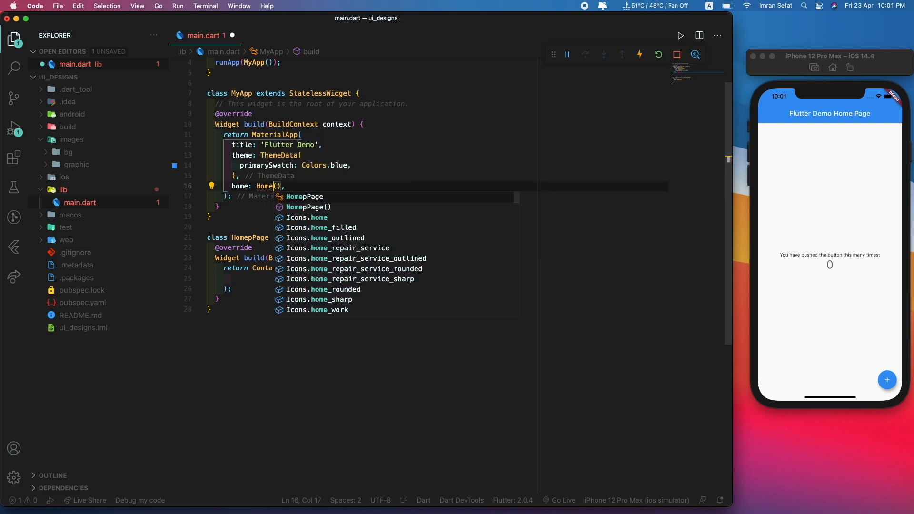
pyautogui.click(308, 207)
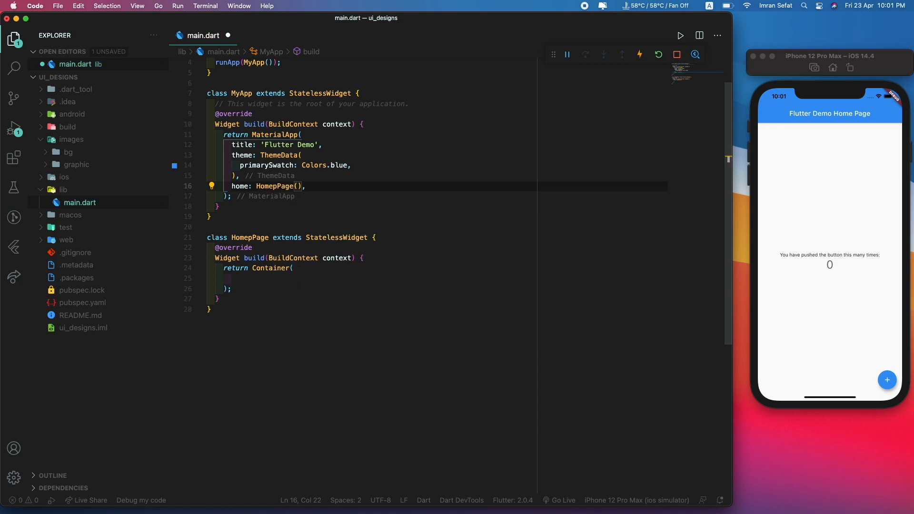
pyautogui.click(257, 238)
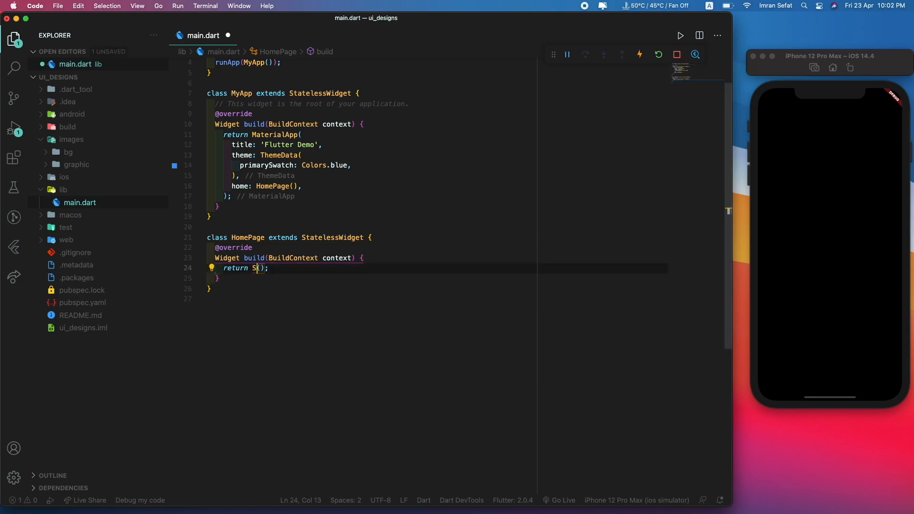
# Set debugShowCheckedModeBanner: false and return Scaffold with an empty Stack body from HomePage, then hot reload
pyautogui.write('caffold')
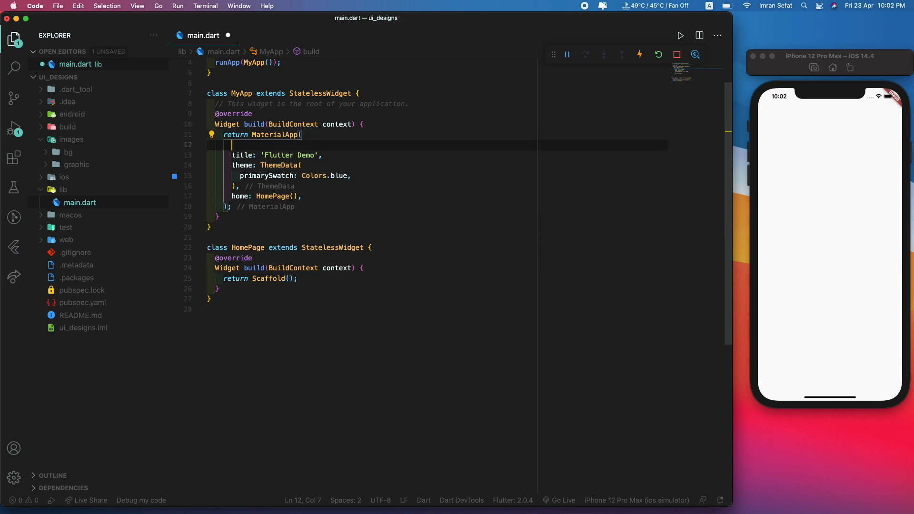
pyautogui.write('debugShowCheckedModeBanner: fals,')
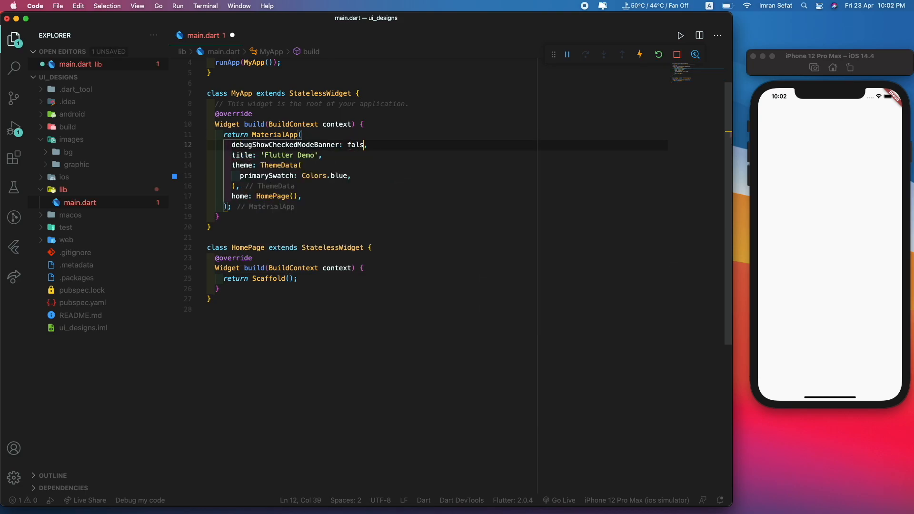
pyautogui.write('e')
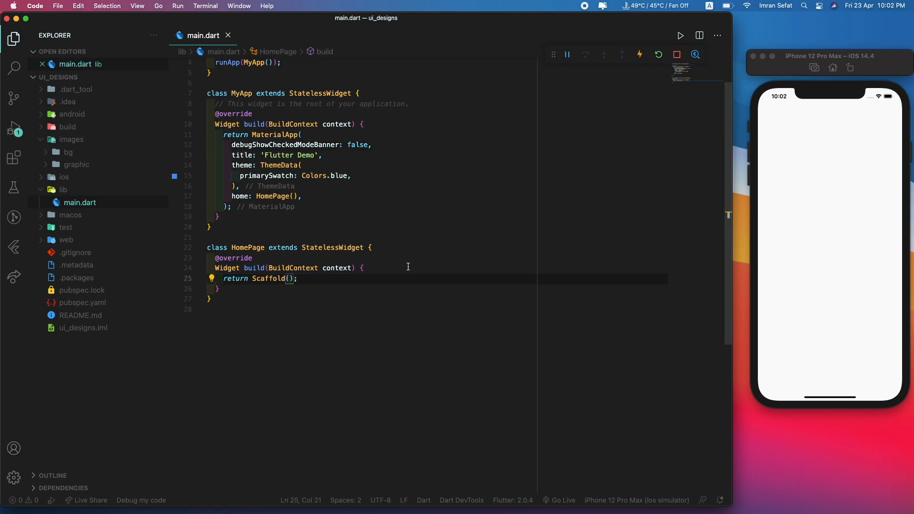
pyautogui.write('body: ,')
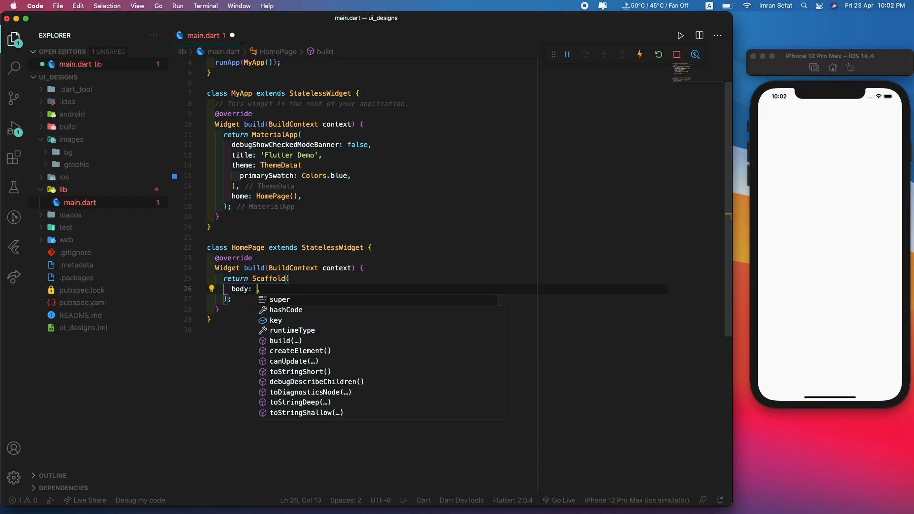
pyautogui.write('Stack(')
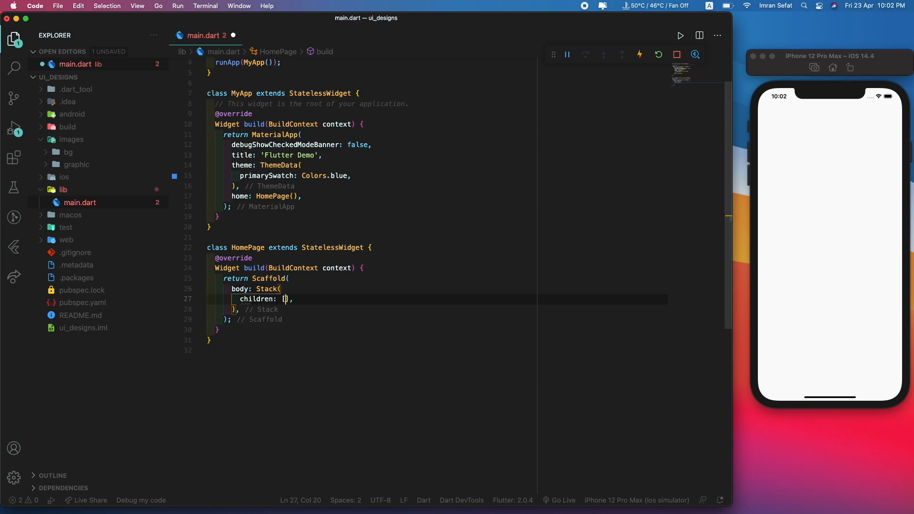
pyautogui.press('Enter')
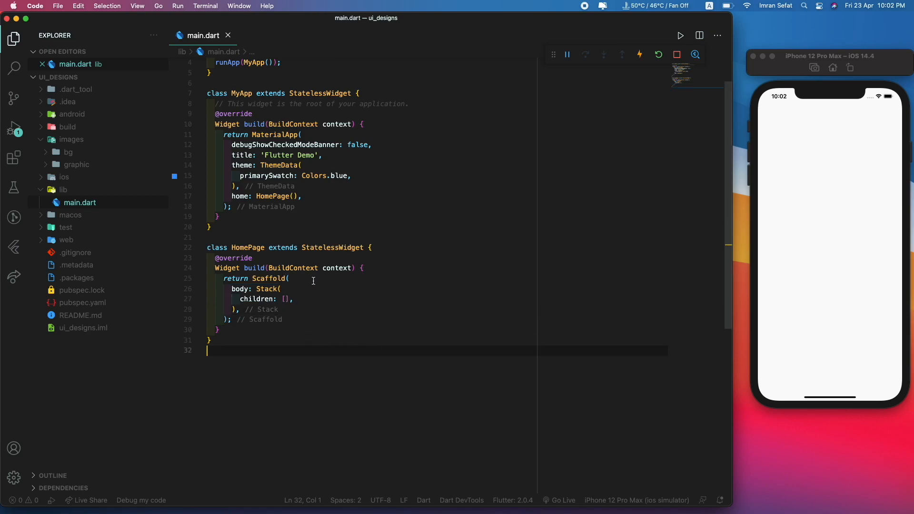
# Add an Image child to the Stack using AssetImage('images/bg/bg1.jpg'), verifying the name in the bg folder
pyautogui.click(289, 278)
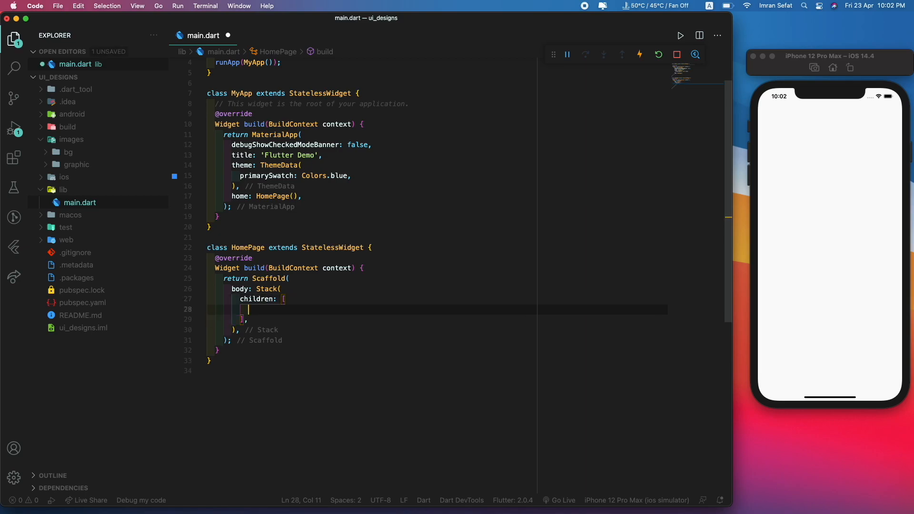
pyautogui.write('Image()')
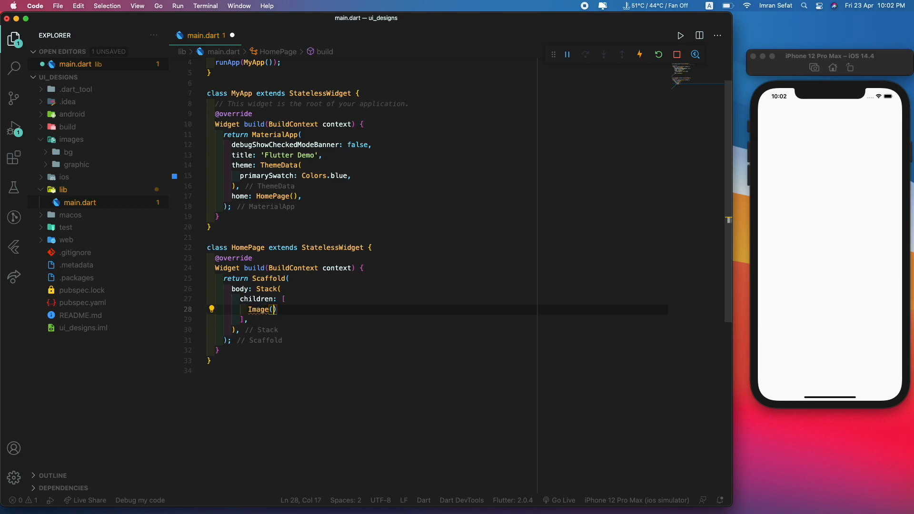
pyautogui.write('image: Asee')
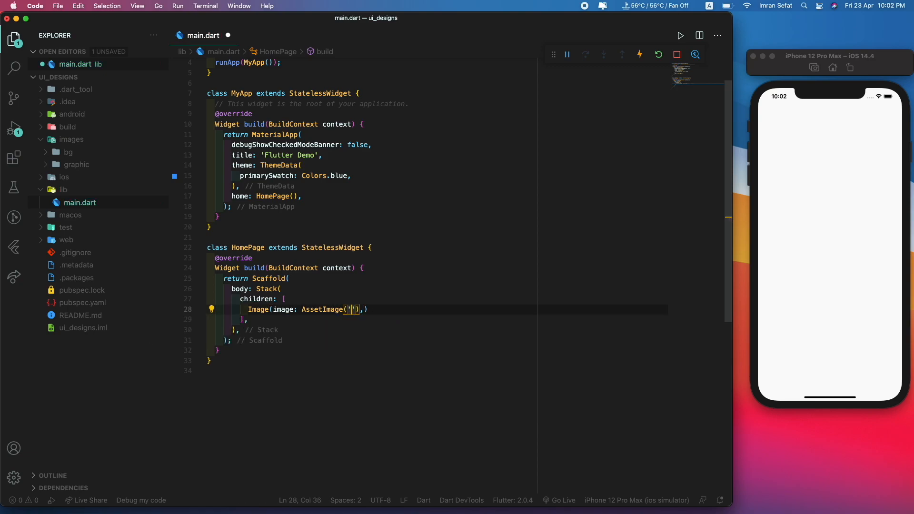
pyautogui.write('images/bg/')
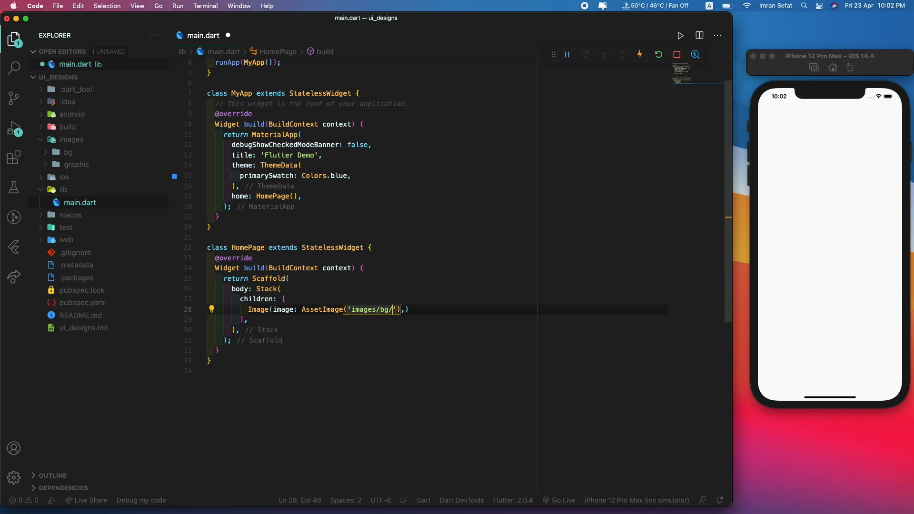
pyautogui.write('bg1.')
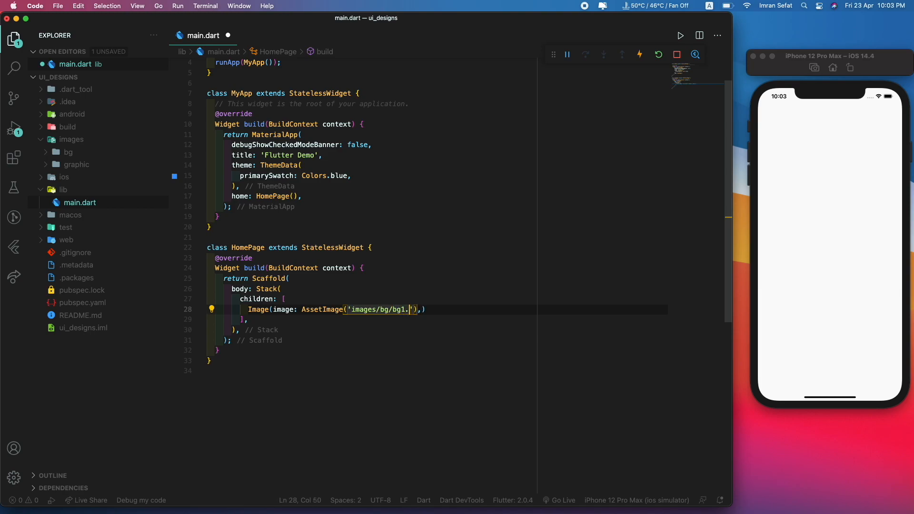
pyautogui.write('jpg')
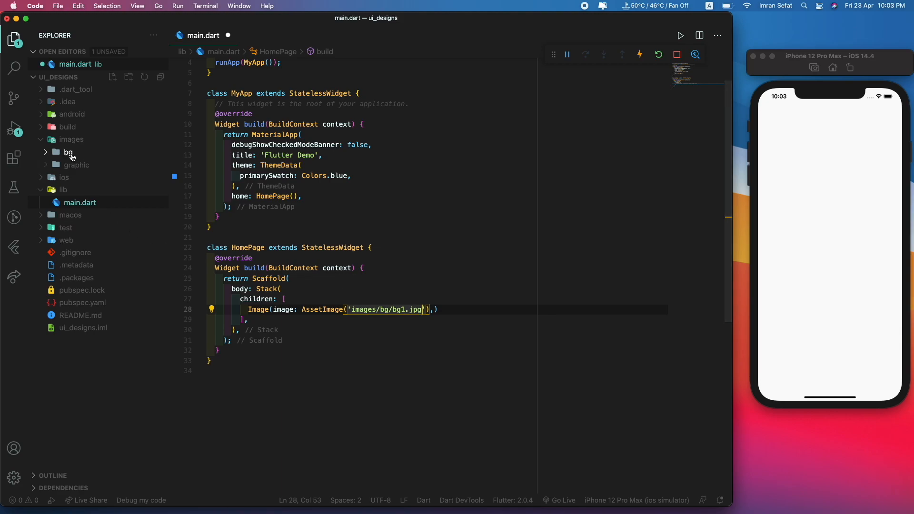
pyautogui.click(68, 152)
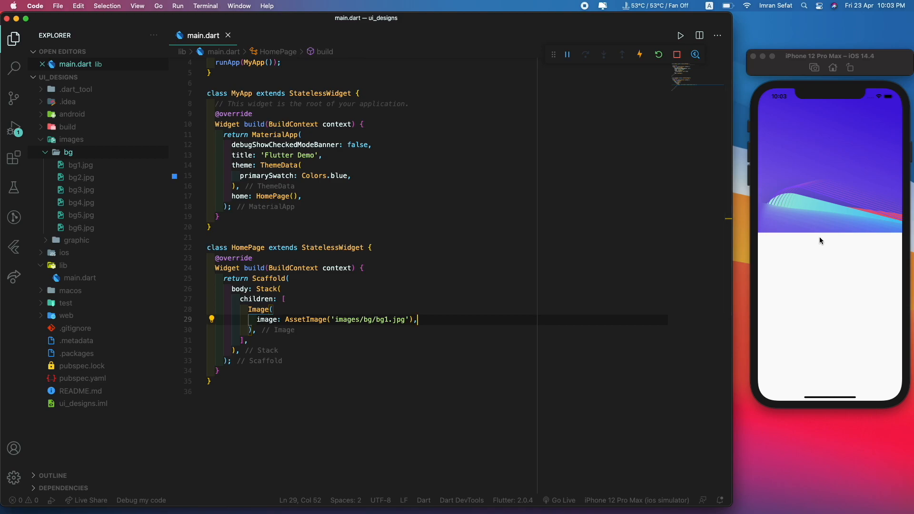
pyautogui.moveTo(793, 237)
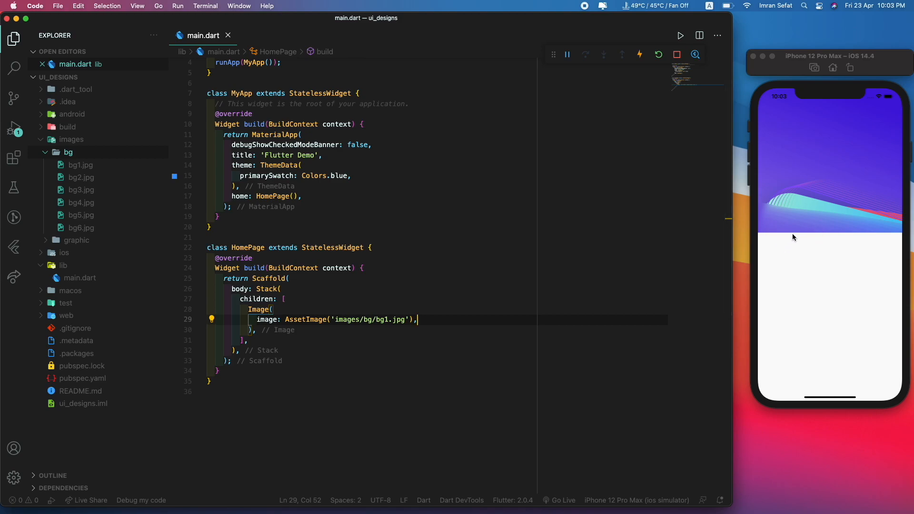
pyautogui.moveTo(811, 152)
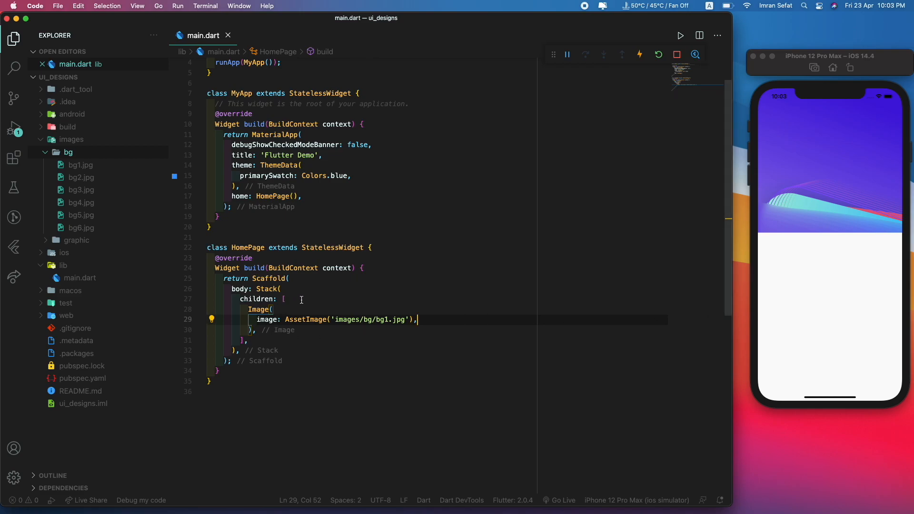
# Give the image double.infinity height and width with BoxFit.cover, then begin a Text child after it
pyautogui.press('Enter')
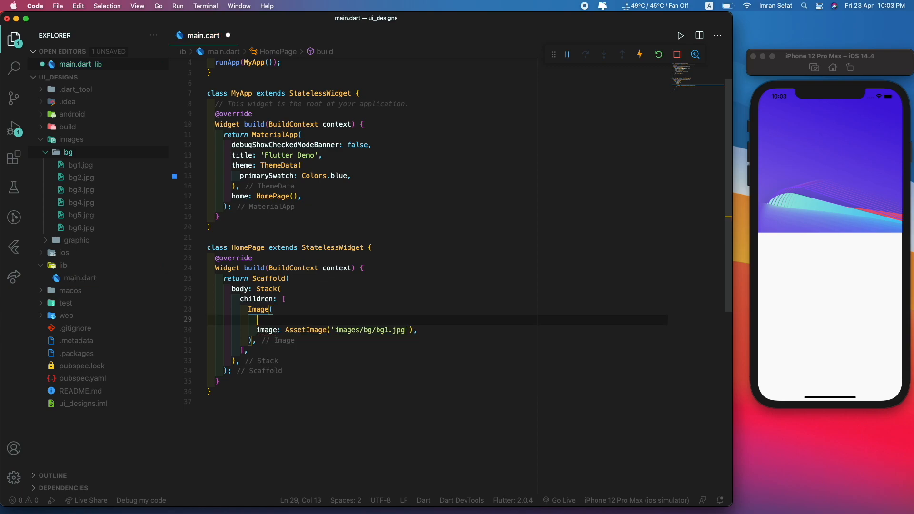
pyautogui.write('height: double.,')
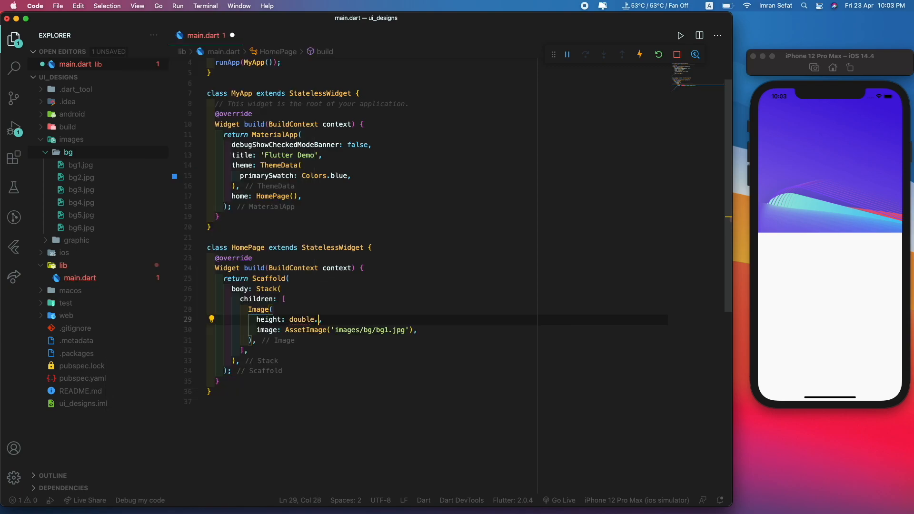
pyautogui.write('infinity')
pyautogui.write('width: ,')
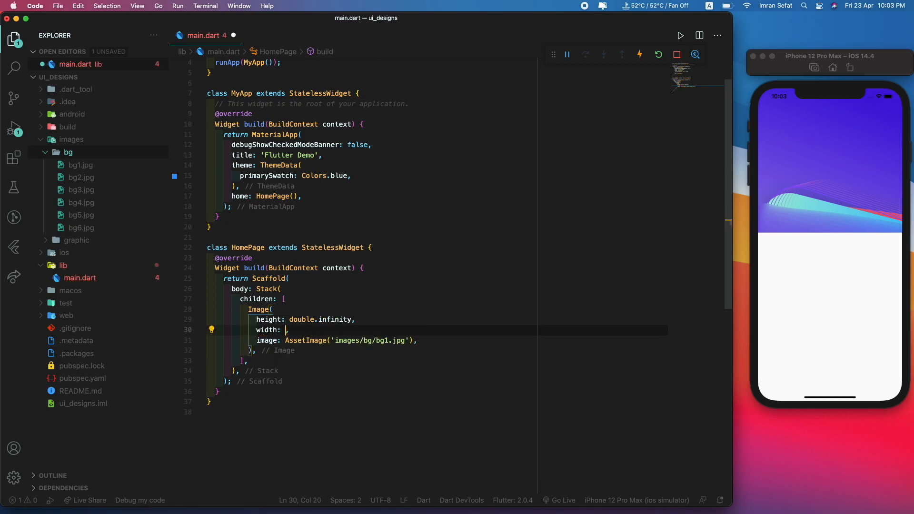
pyautogui.write('double.infinity')
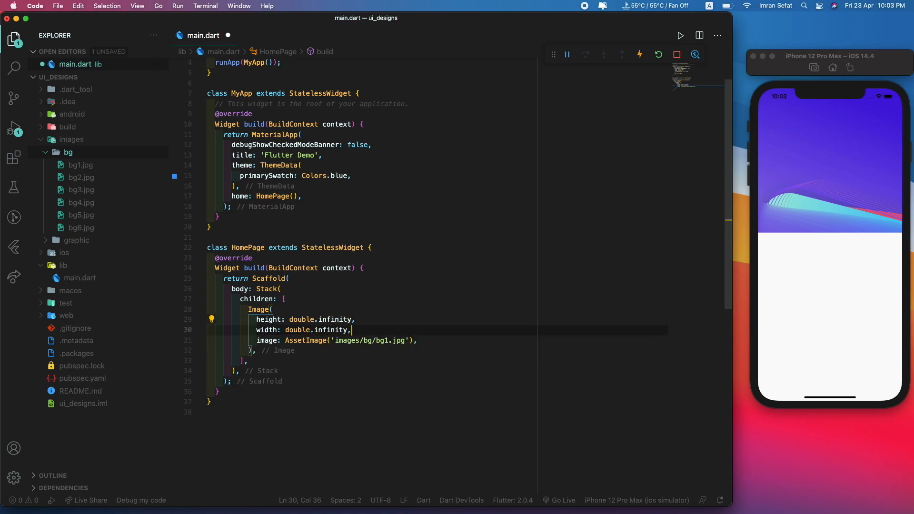
pyautogui.write('fit: BoxFit.cover,')
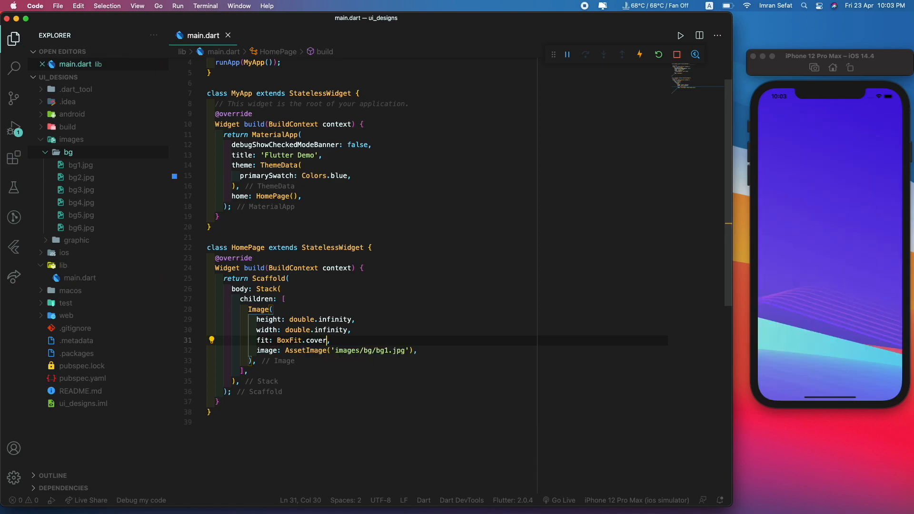
pyautogui.moveTo(341, 319)
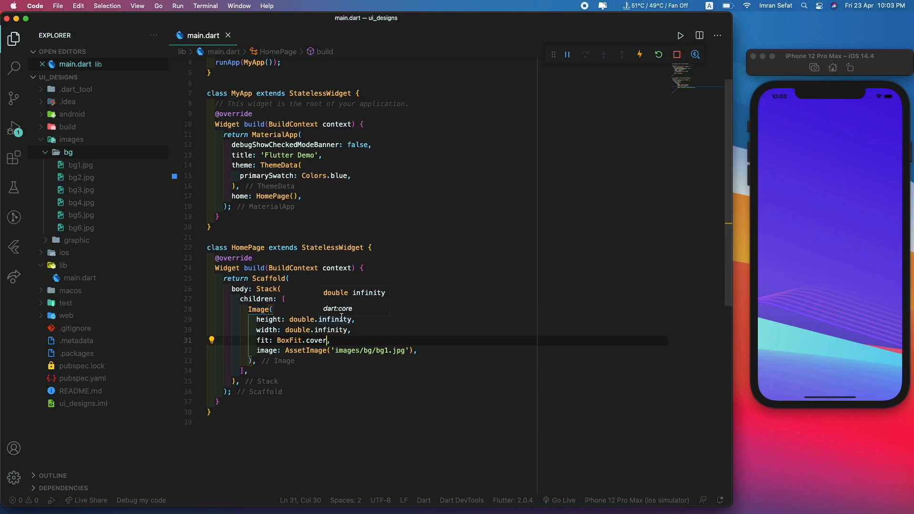
pyautogui.click(274, 309)
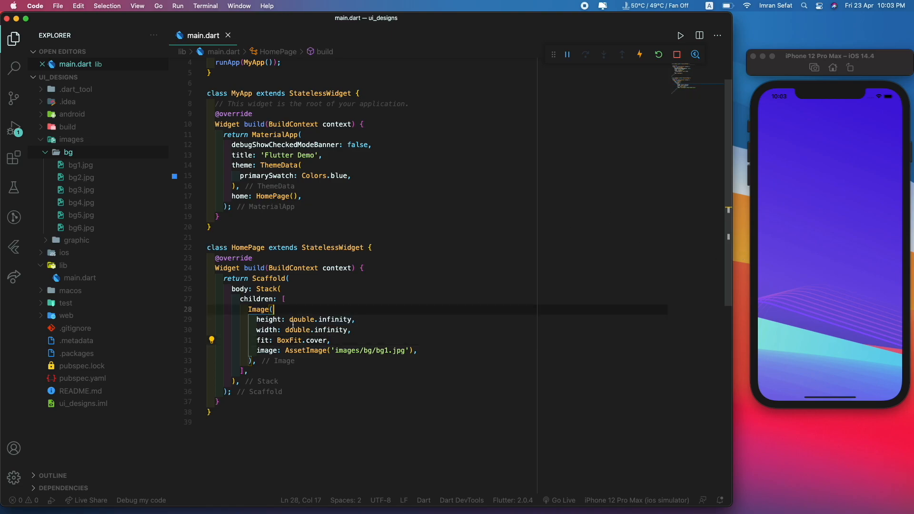
pyautogui.write('Text("')
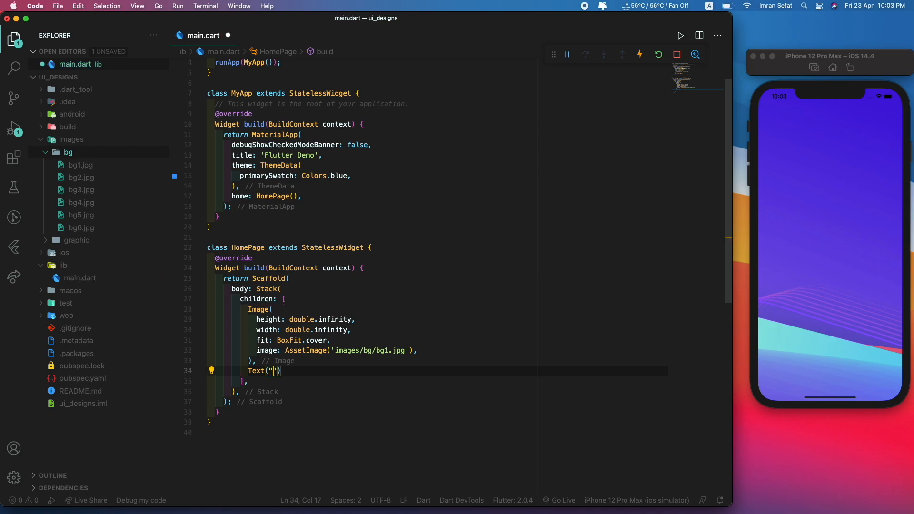
# Add Text('Hello') over the background and wrap it in an Align with Alignment.center, hot reloading
pyautogui.write('Hello')
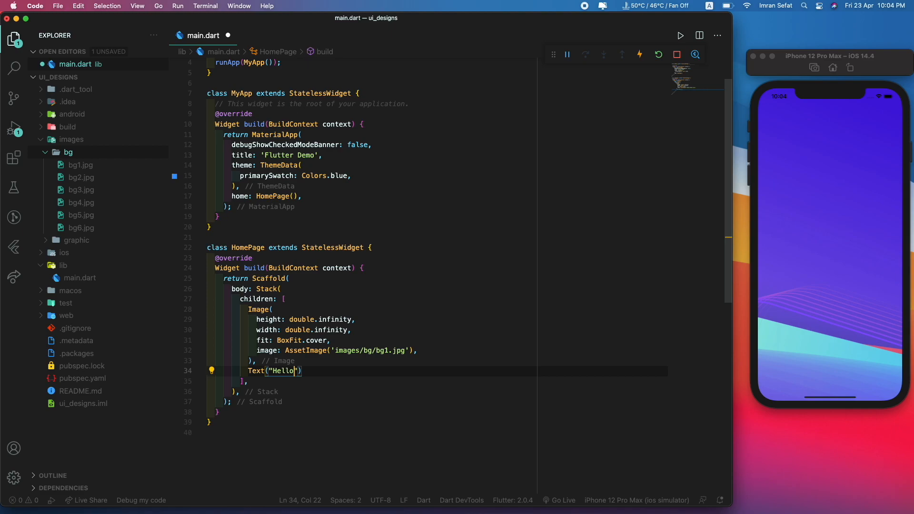
pyautogui.press('cmd+s')
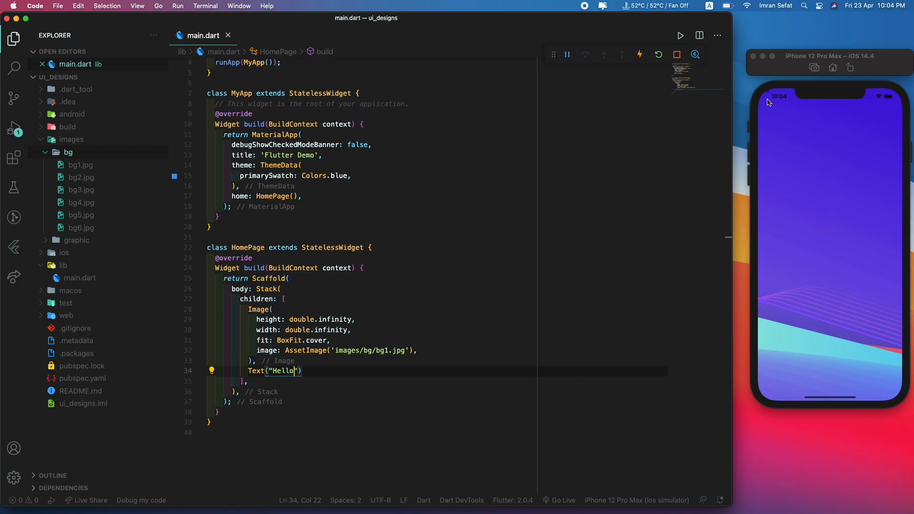
pyautogui.moveTo(773, 107)
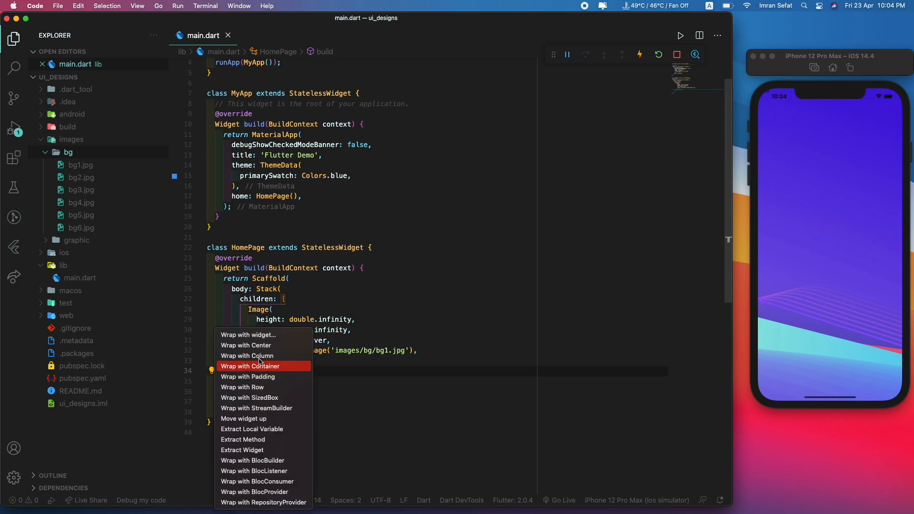
pyautogui.click(250, 366)
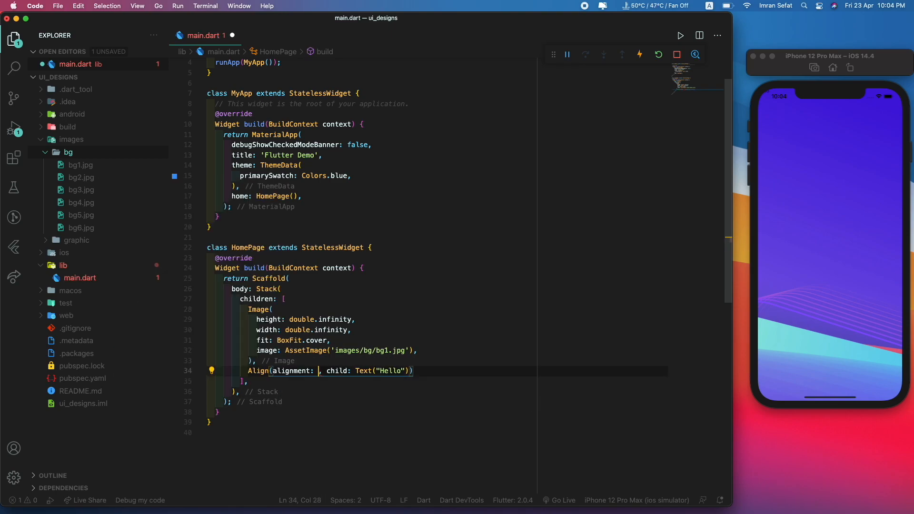
pyautogui.write('Alignment')
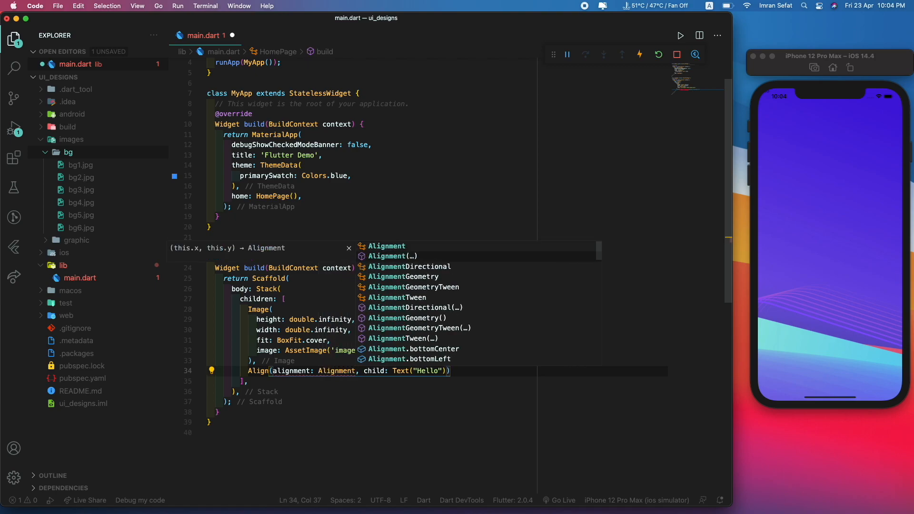
pyautogui.write('.center')
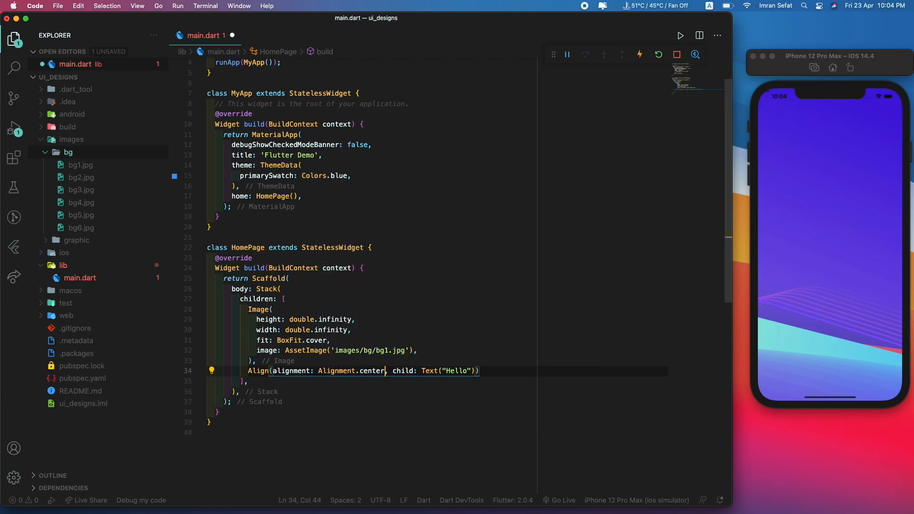
pyautogui.click(830, 253)
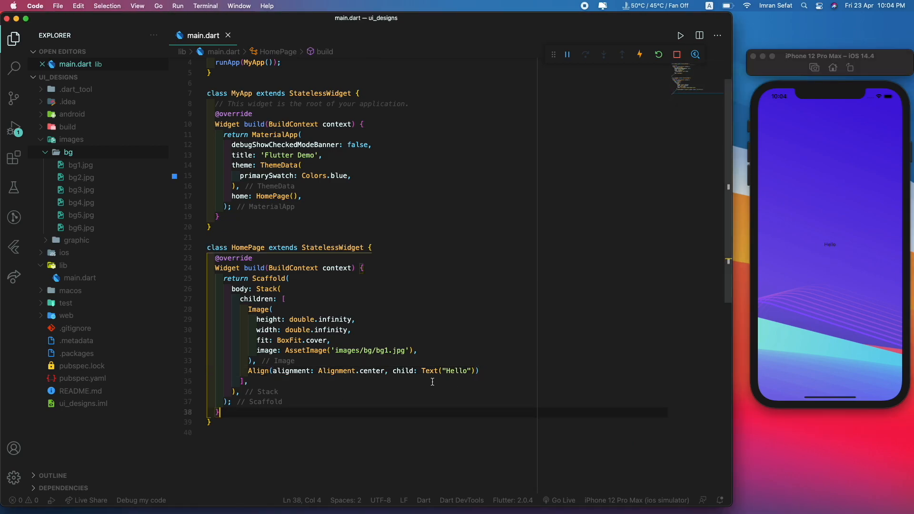
pyautogui.moveTo(544, 260)
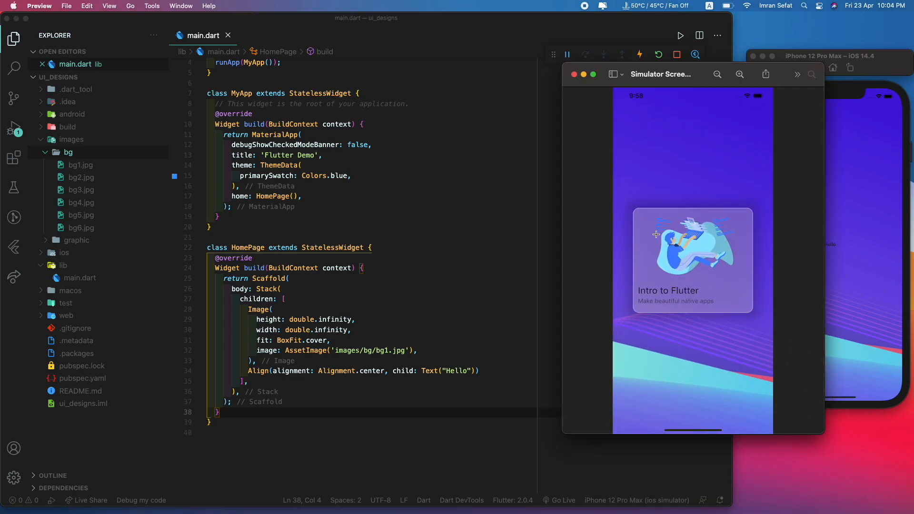
# Select the frosted card region in the reference screenshot in Preview
pyautogui.click(692, 261)
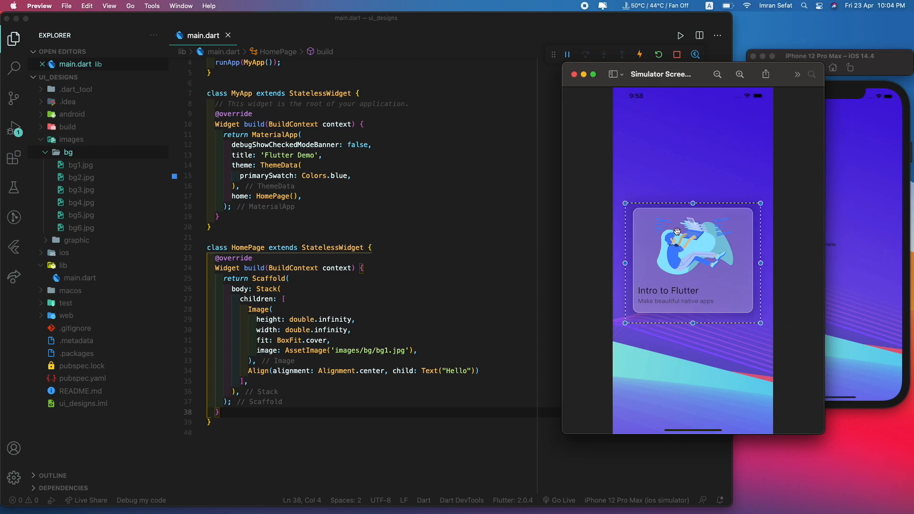
pyautogui.moveTo(649, 301)
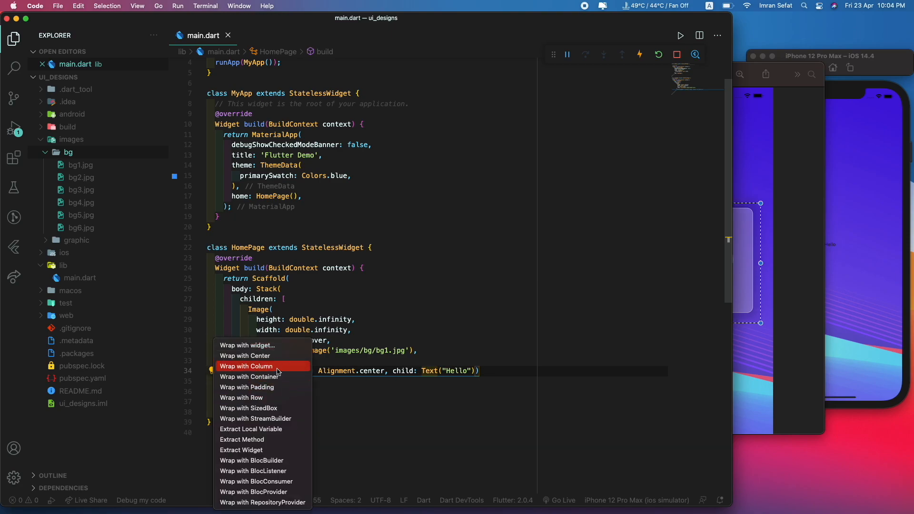
# Wrap the Hello text in a Column with mainAxisAlignment: MainAxisAlignment.center
pyautogui.click(245, 366)
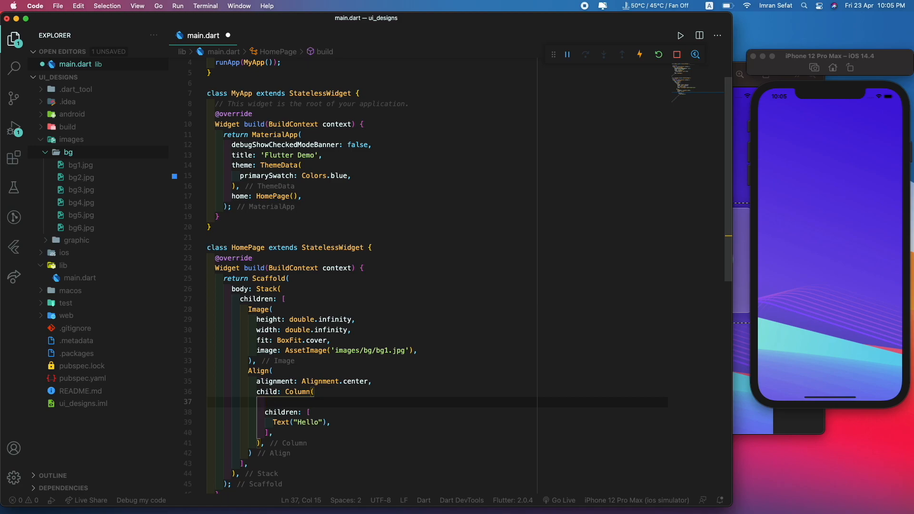
pyautogui.write('mainAxisAlignment: M')
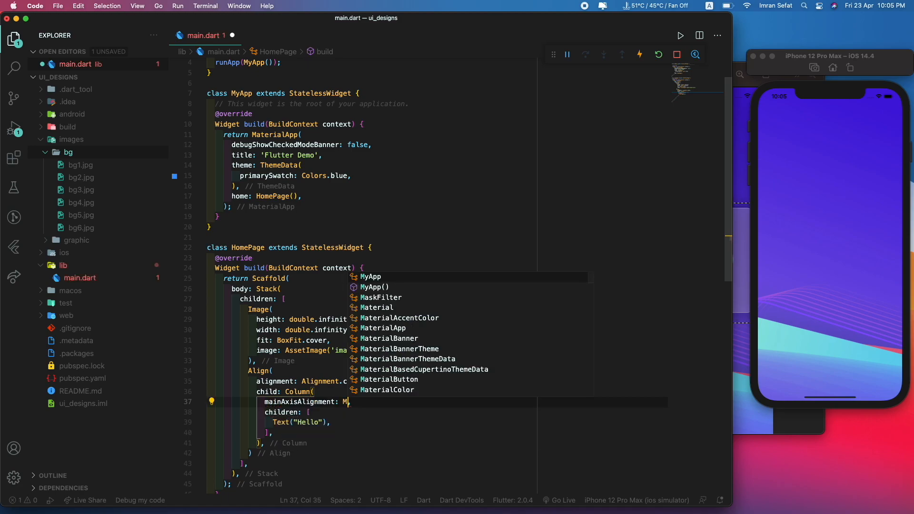
pyautogui.write('MainAxisAlignment')
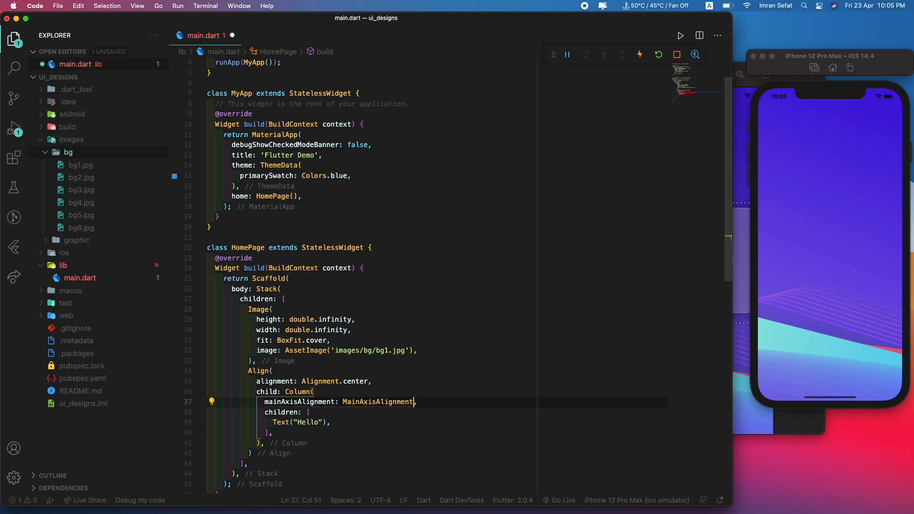
pyautogui.write('.center')
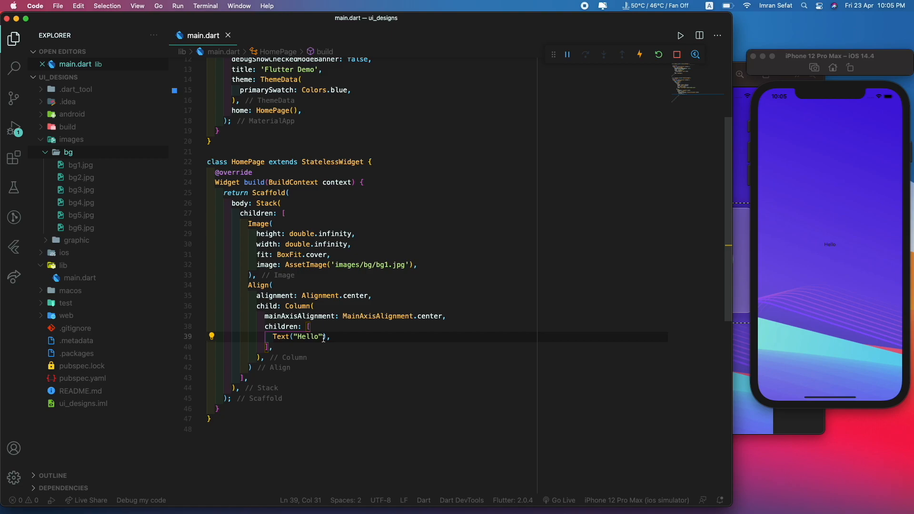
# Replace the Hello placeholder with 'Intro to Flutter'
pyautogui.doubleClick(309, 336)
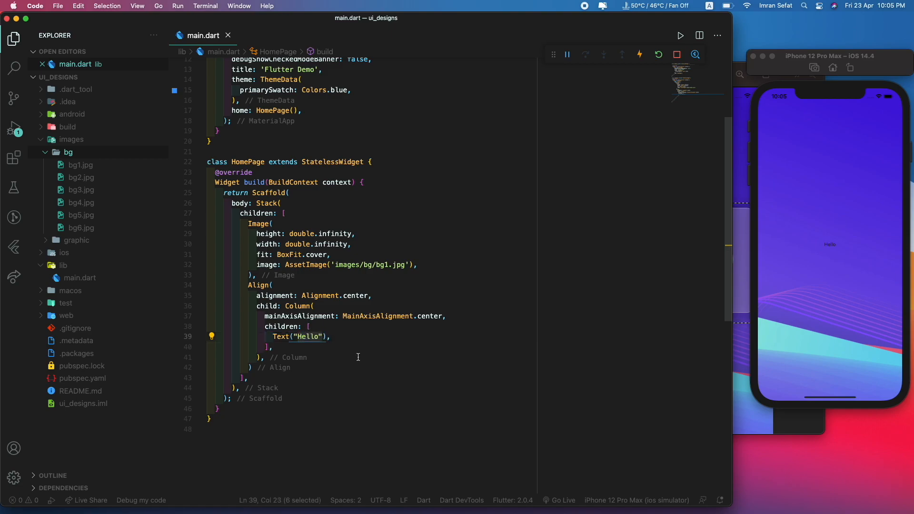
pyautogui.write('Intro to')
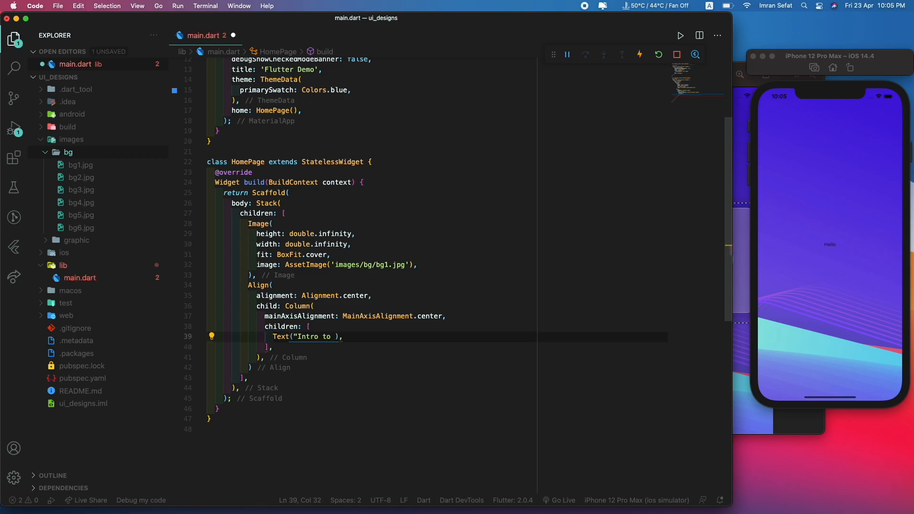
pyautogui.write('Flutter"')
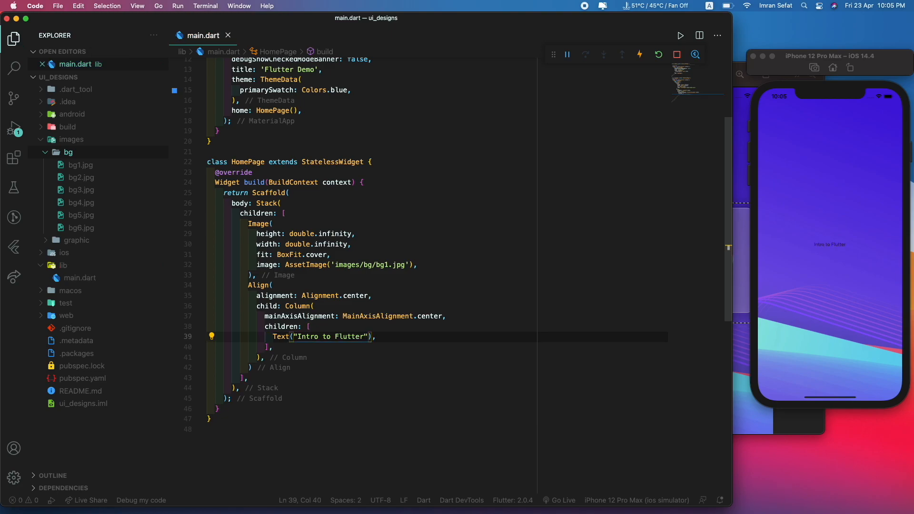
# Style the title with Theme.of(context).textTheme.headline5 and save to reload
pyautogui.write(', style: The,e')
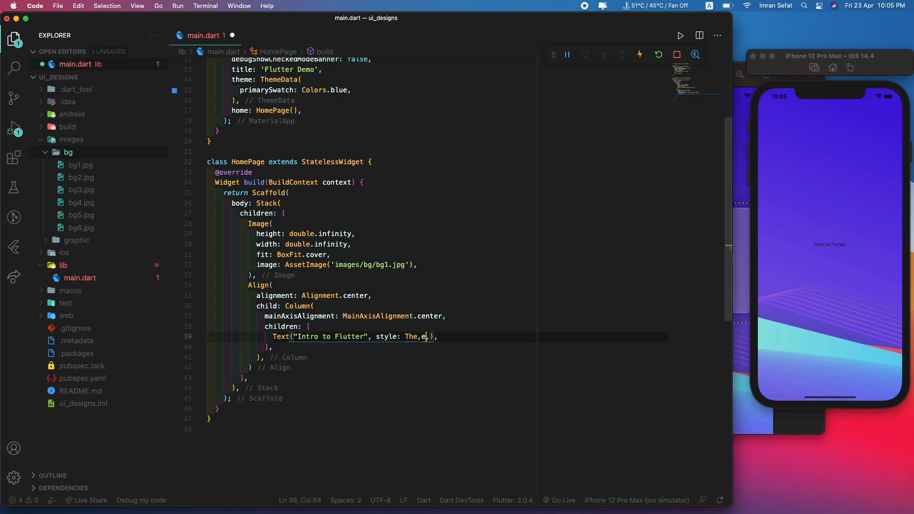
pyautogui.press('Backspace')
pyautogui.write('me.')
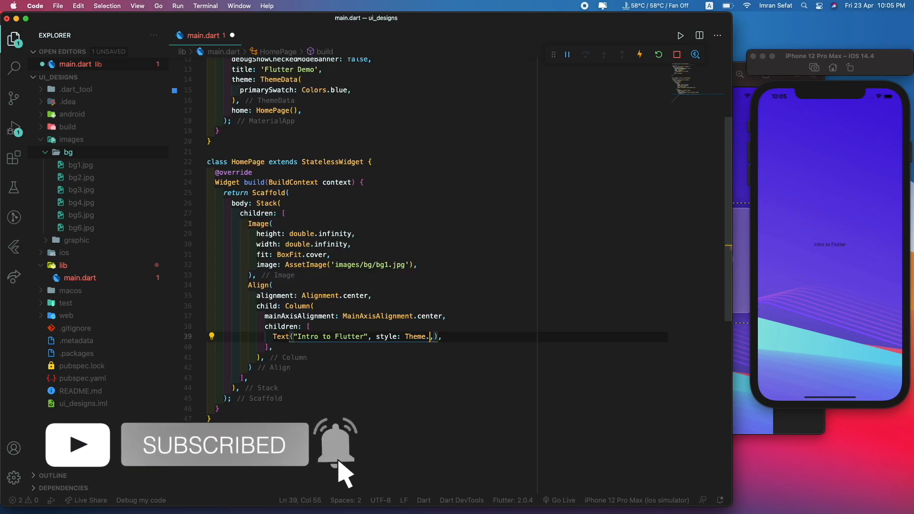
pyautogui.write('of(context)')
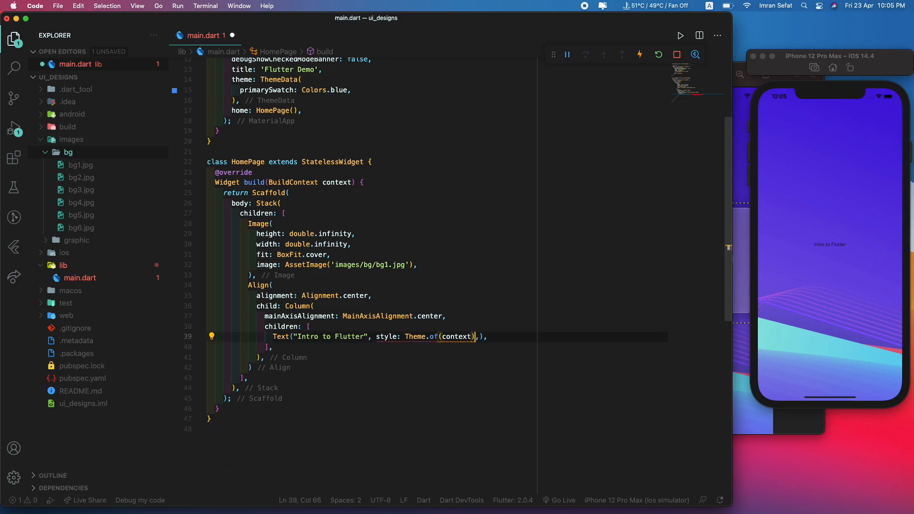
pyautogui.write('.')
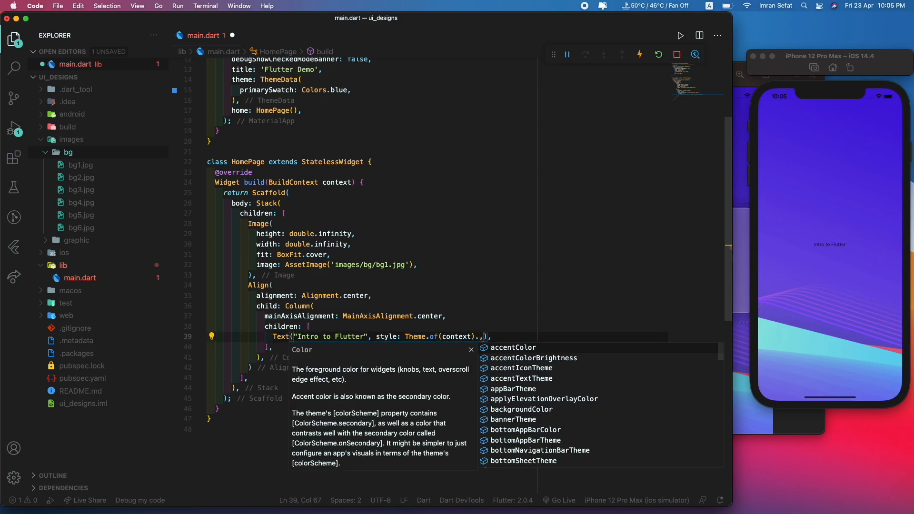
pyautogui.write('.textTheme')
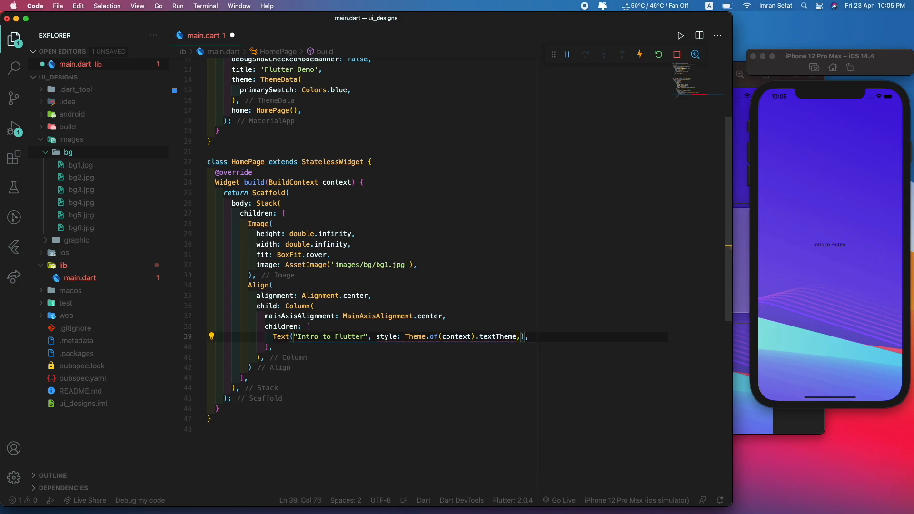
pyautogui.write('.h')
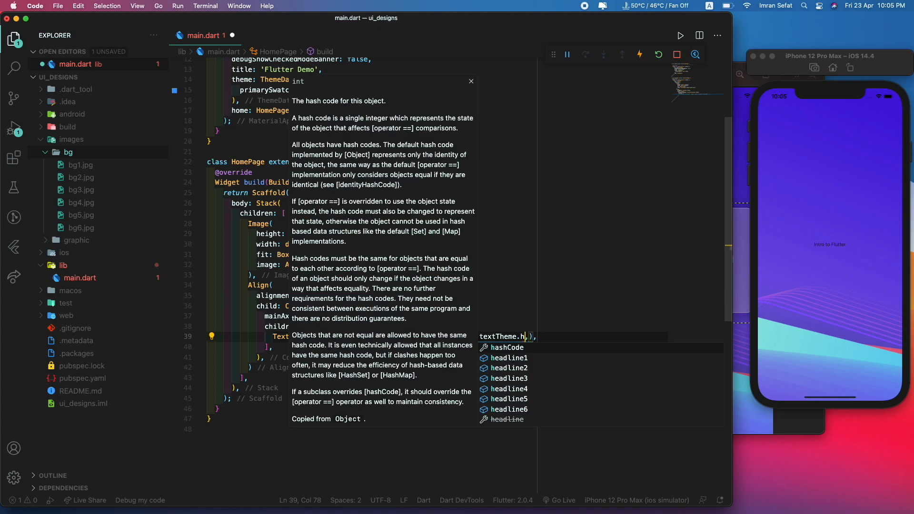
pyautogui.click(509, 398)
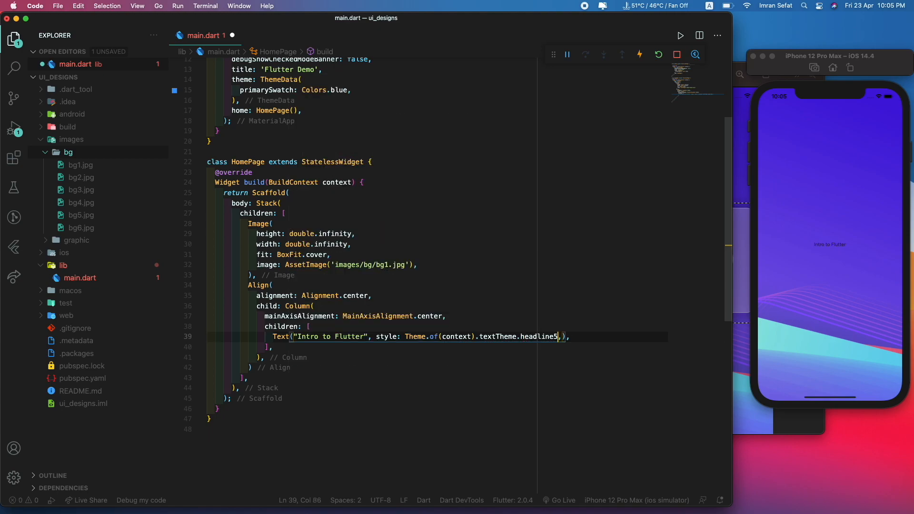
pyautogui.press('cmd+s')
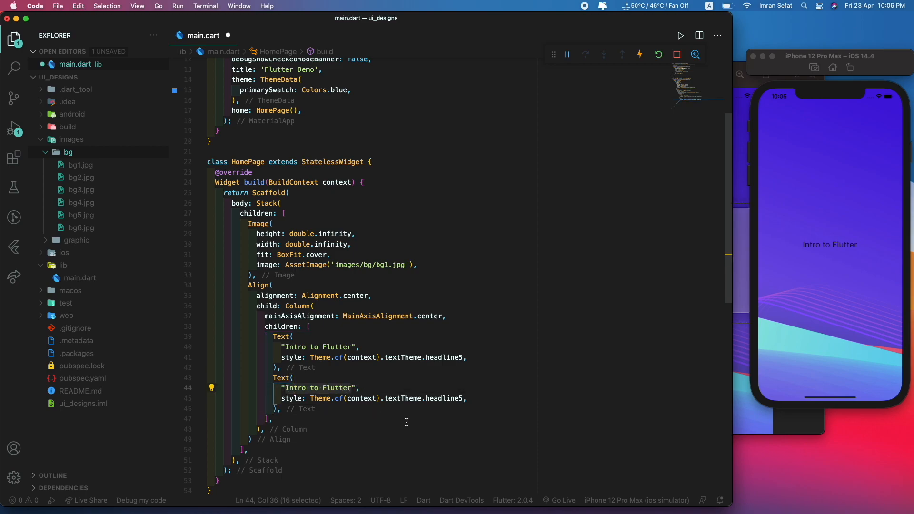
# Make the second Text 'Make beautiful native app with Flutter' in subtitle1 style and start the Column's crossAxisAlignment
pyautogui.write('Make ",')
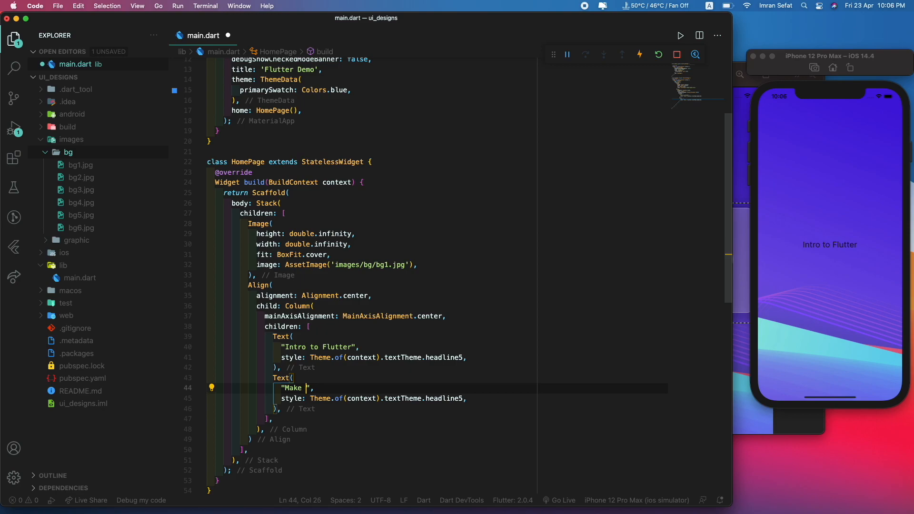
pyautogui.write('beautiful native app w')
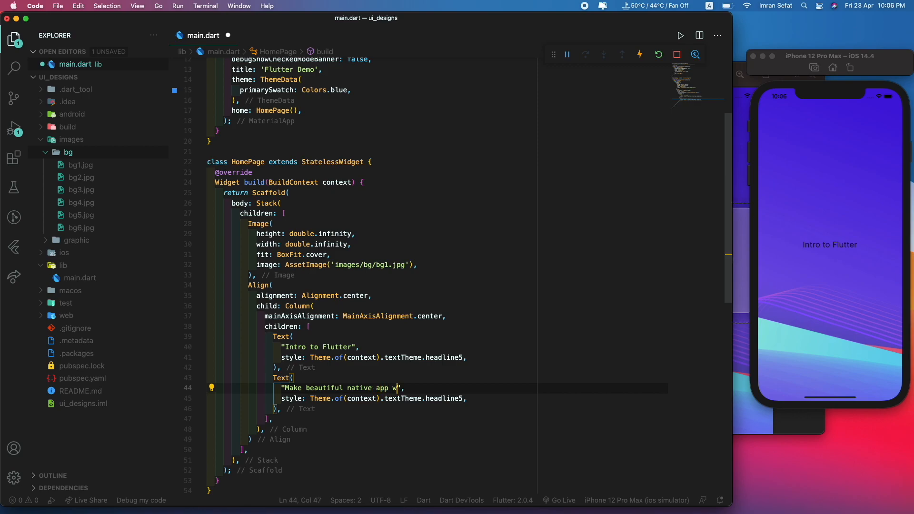
pyautogui.write('ith Flutter')
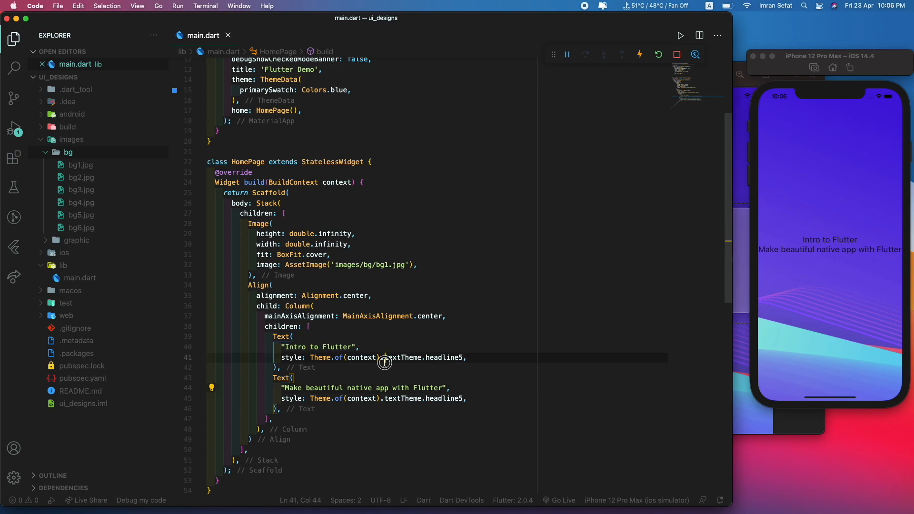
pyautogui.write('sub')
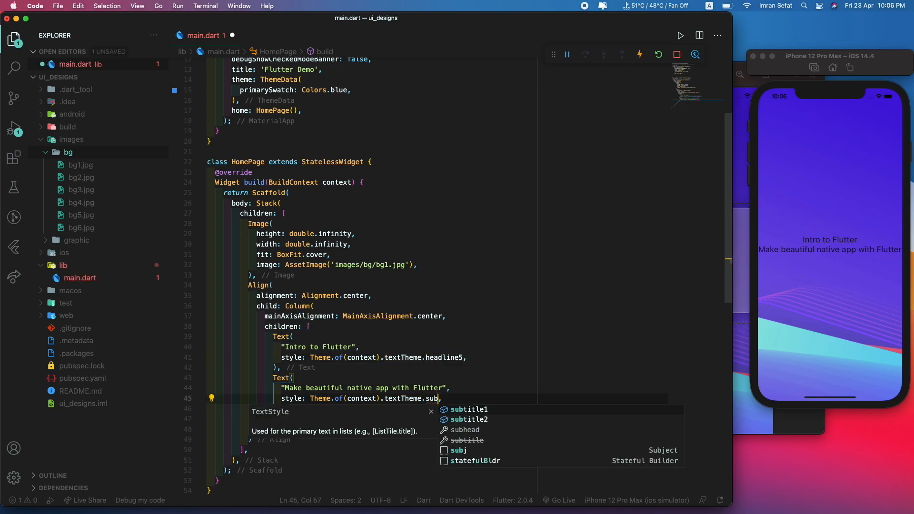
pyautogui.click(468, 409)
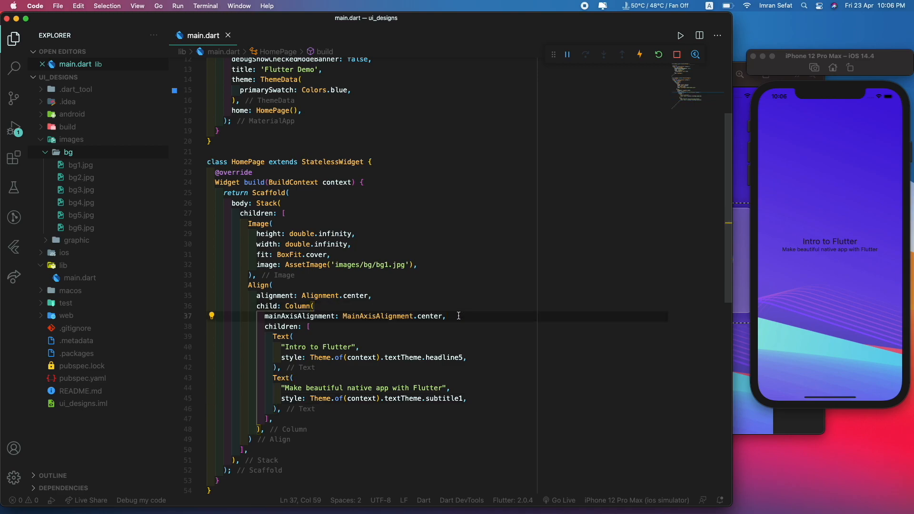
pyautogui.write('crossAxisAlignment: C,')
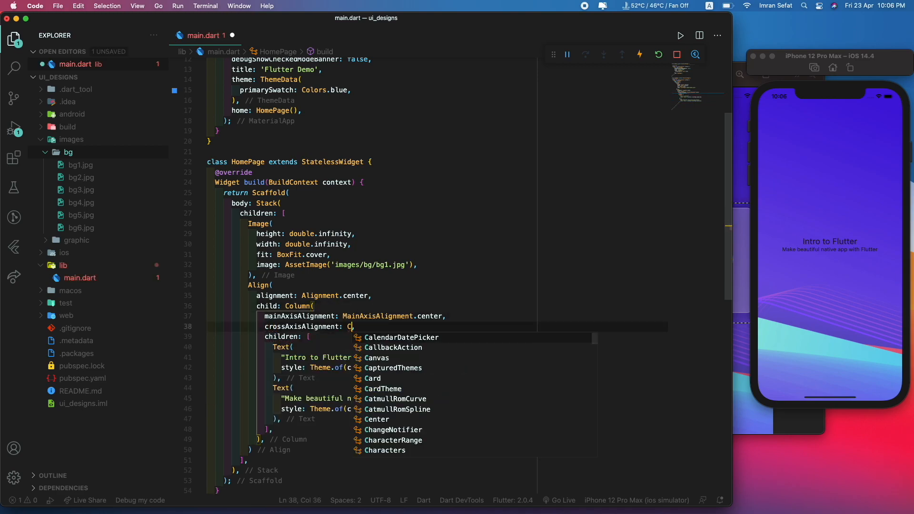
pyautogui.write('rossAxisAlignment.start,')
pyautogui.write('SvgPicture.asset(assetName)')
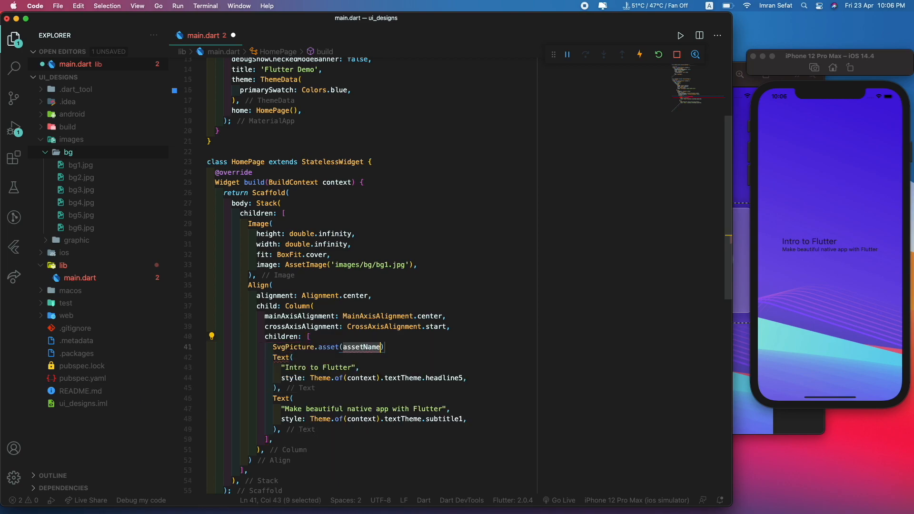
# Add SvgPicture.asset('images/graphic/i1.svg') with height: 180 above the title text
pyautogui.press('Delete')
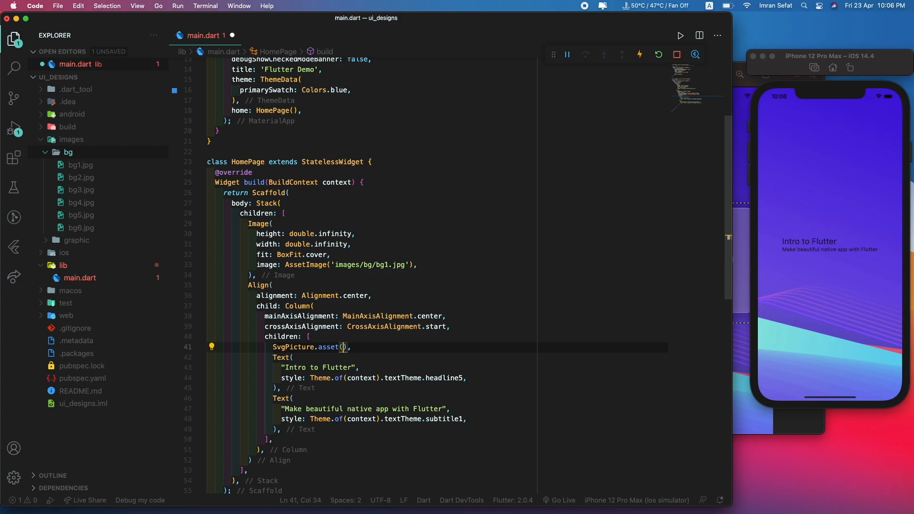
pyautogui.write("''")
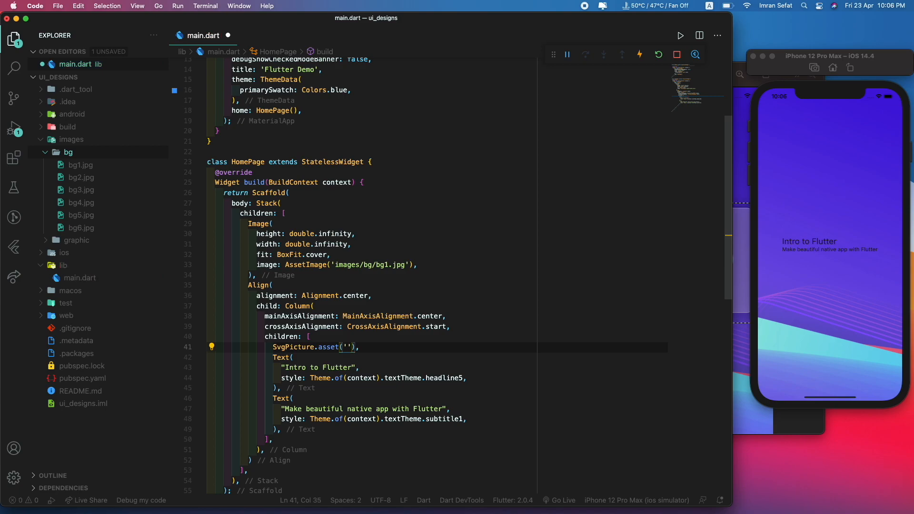
pyautogui.write('images/g')
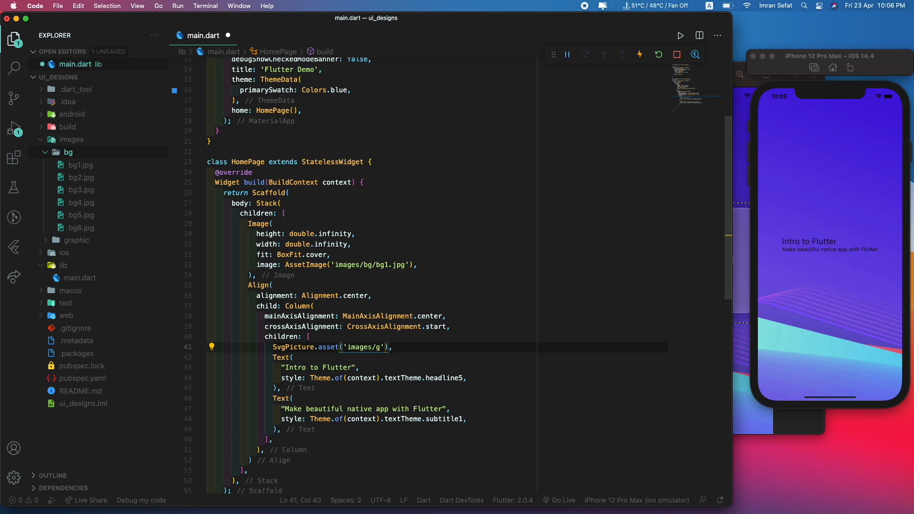
pyautogui.write('raphic.')
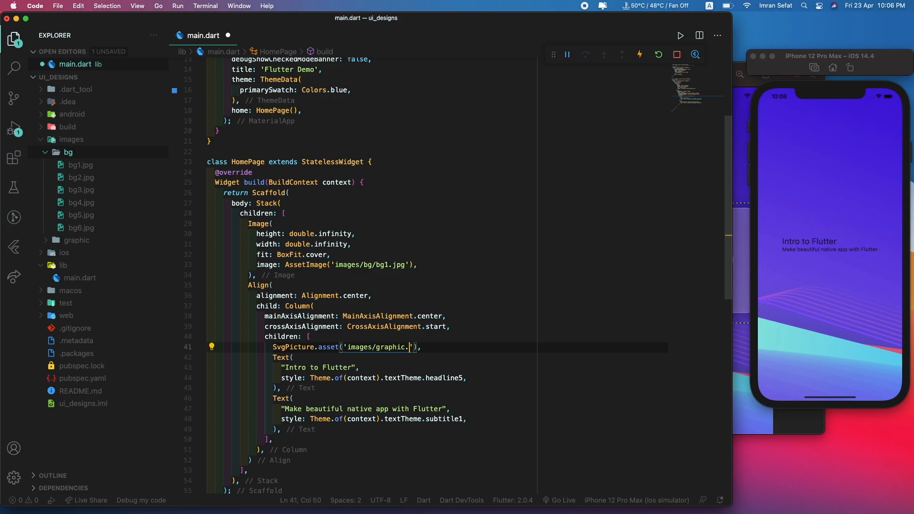
pyautogui.write('i1.s')
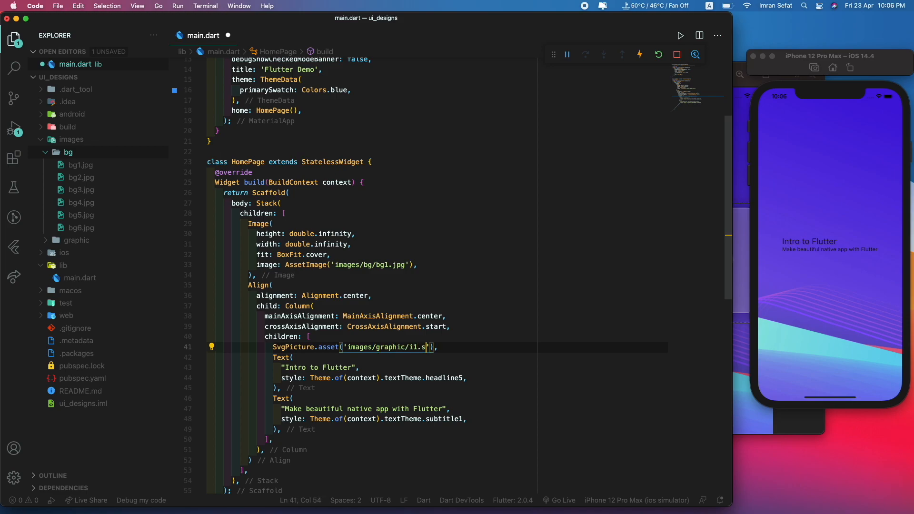
pyautogui.write('vg')
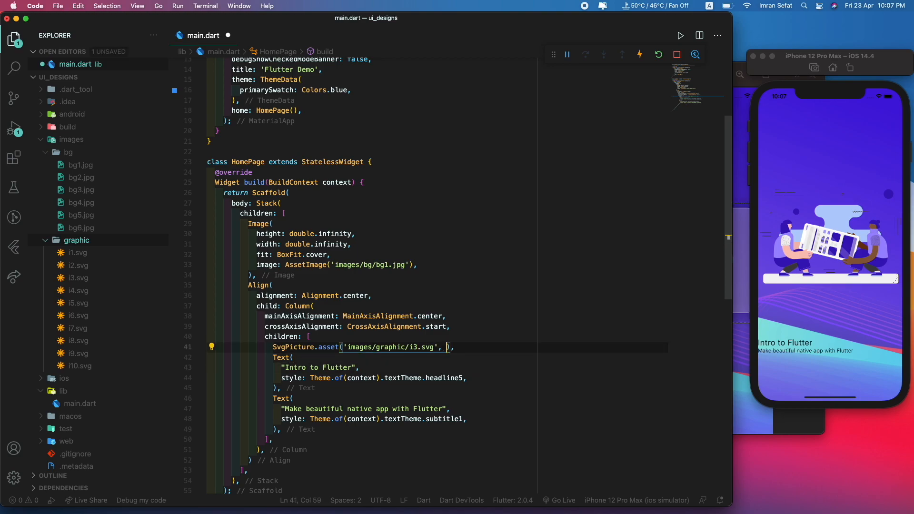
pyautogui.write('height: 180,')
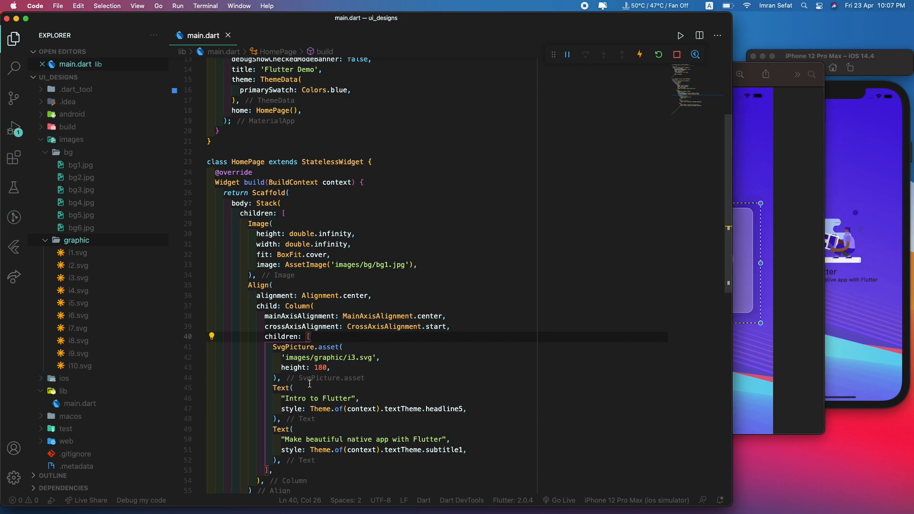
# Insert SizedBox spacers between the illustration, title and subtitle
pyautogui.write('Sized')
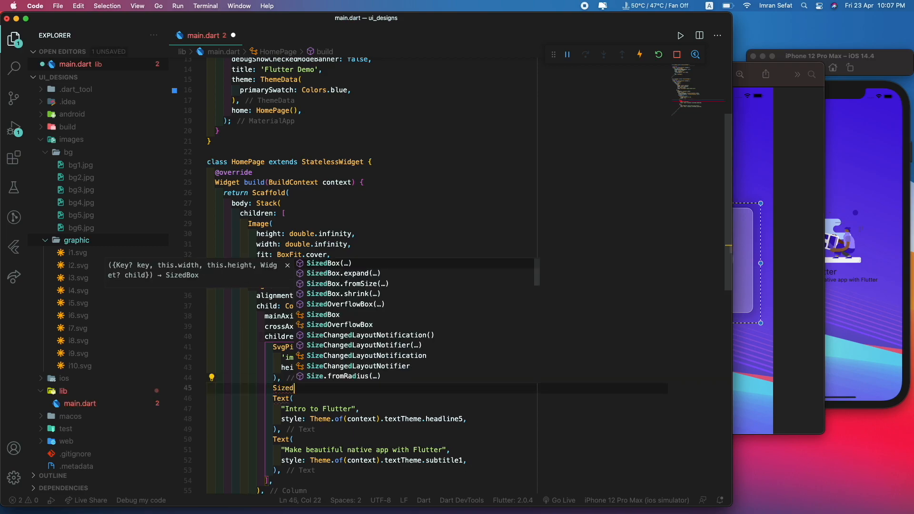
pyautogui.write('bo')
pyautogui.click(285, 306)
pyautogui.write('GL')
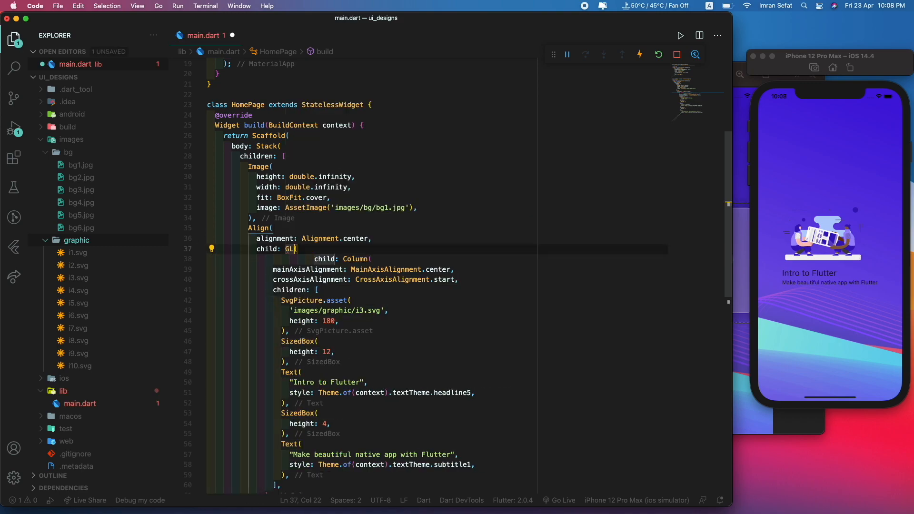
# Wrap the Column in an auto-imported GlassContainer with contHeight: 280 and contWidth: 320
pyautogui.write('a')
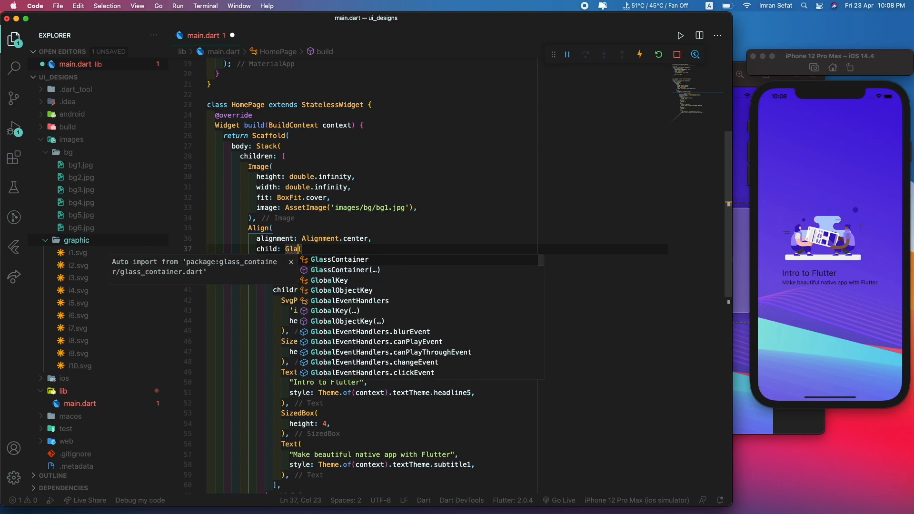
pyautogui.click(340, 259)
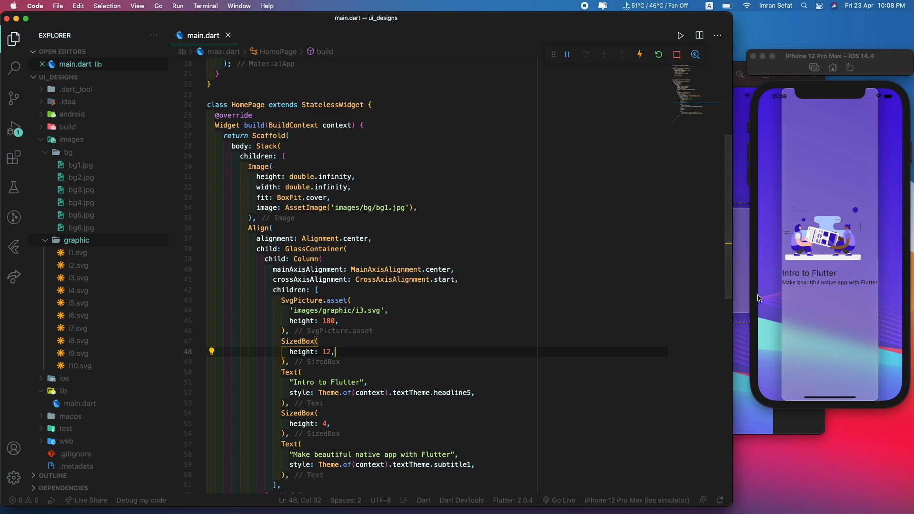
pyautogui.moveTo(815, 198)
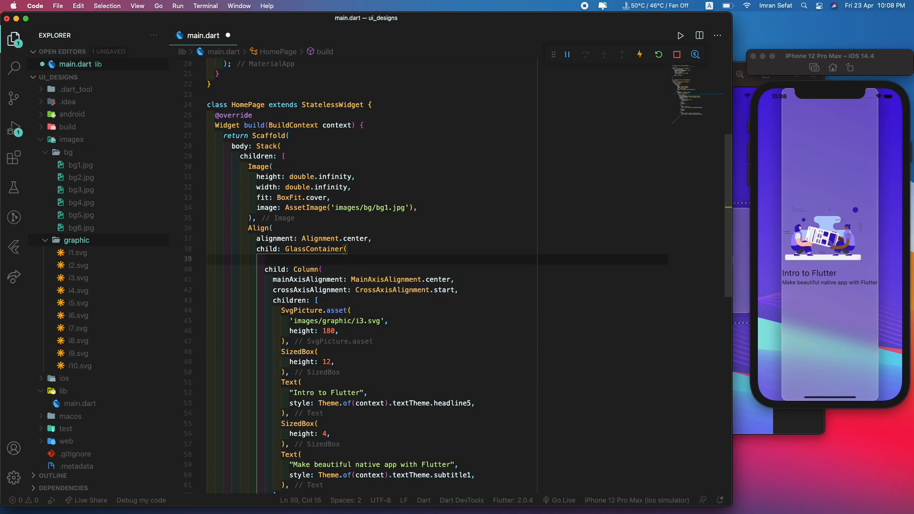
pyautogui.write('contHeight: 280,')
pyautogui.write('contWidth:')
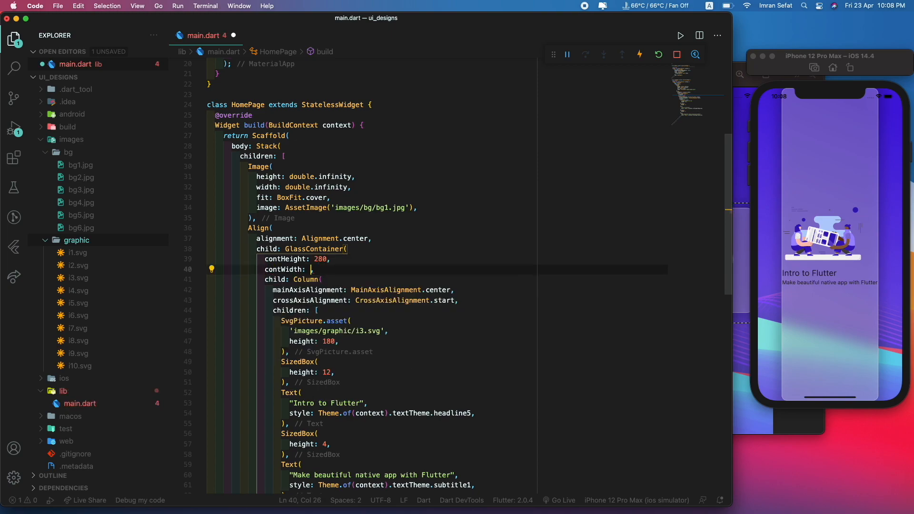
pyautogui.write('3')
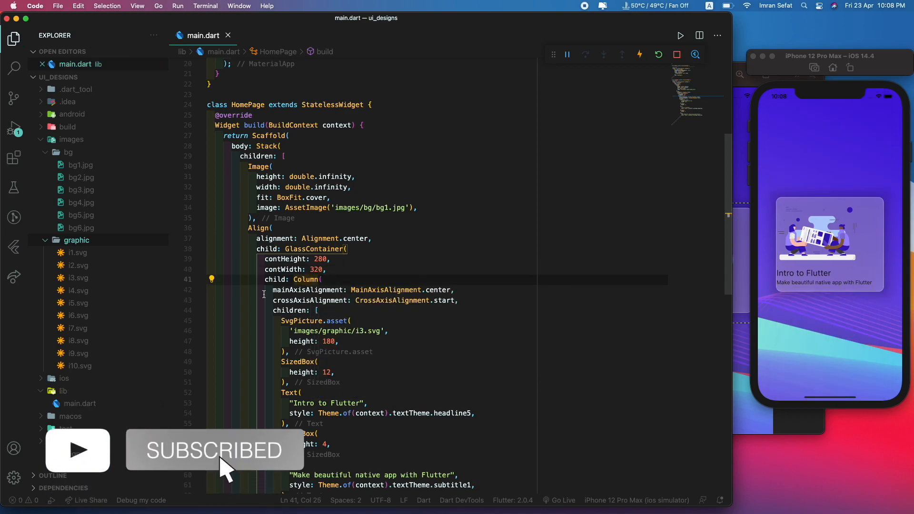
# Wrap the Column with Padding using EdgeInsets.symmetric(horizontal: 12.0)
pyautogui.click(211, 279)
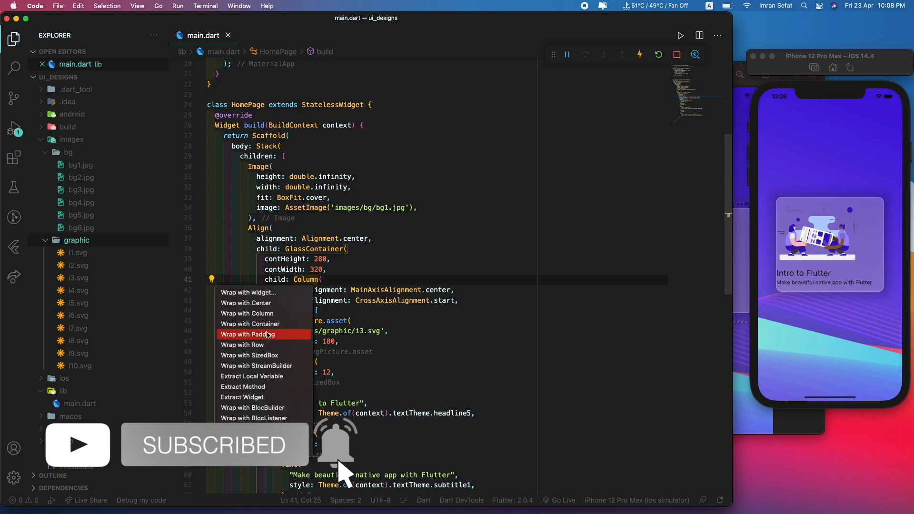
pyautogui.click(247, 334)
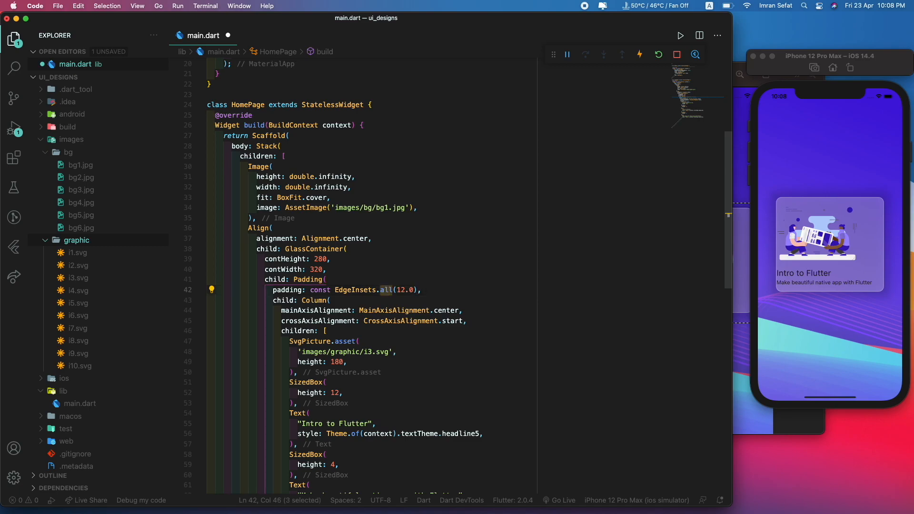
pyautogui.write('symmetric')
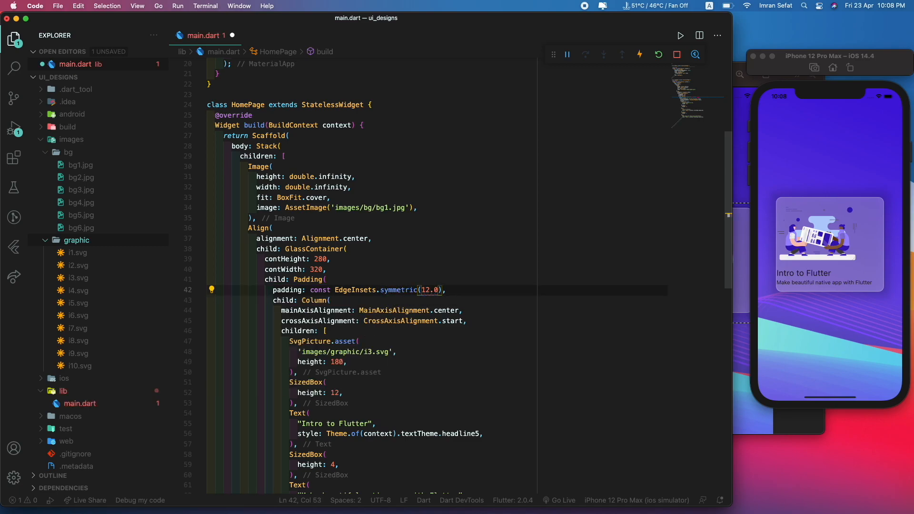
pyautogui.write('horizontal:')
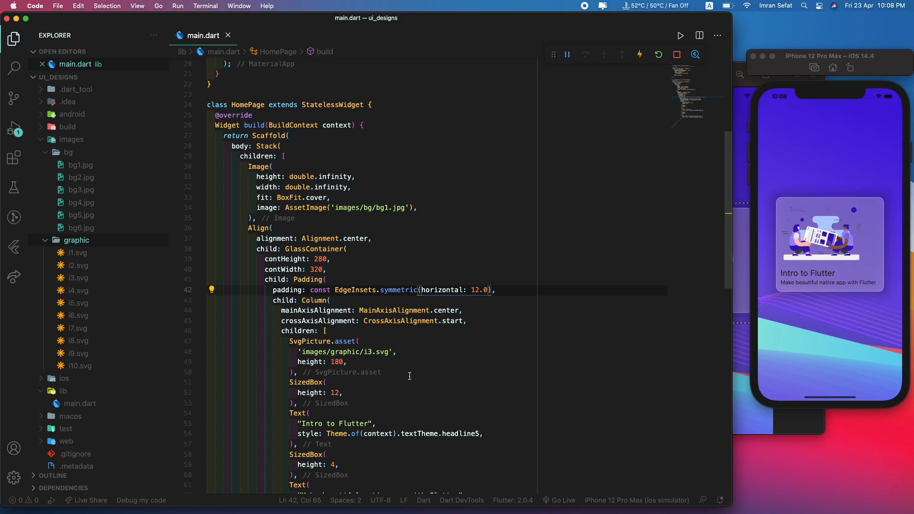
pyautogui.scroll(-3)
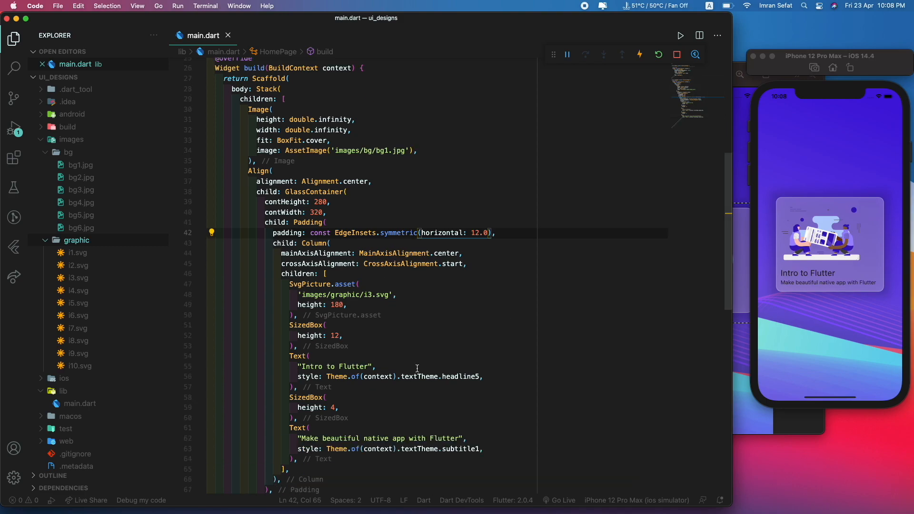
pyautogui.scroll(-3)
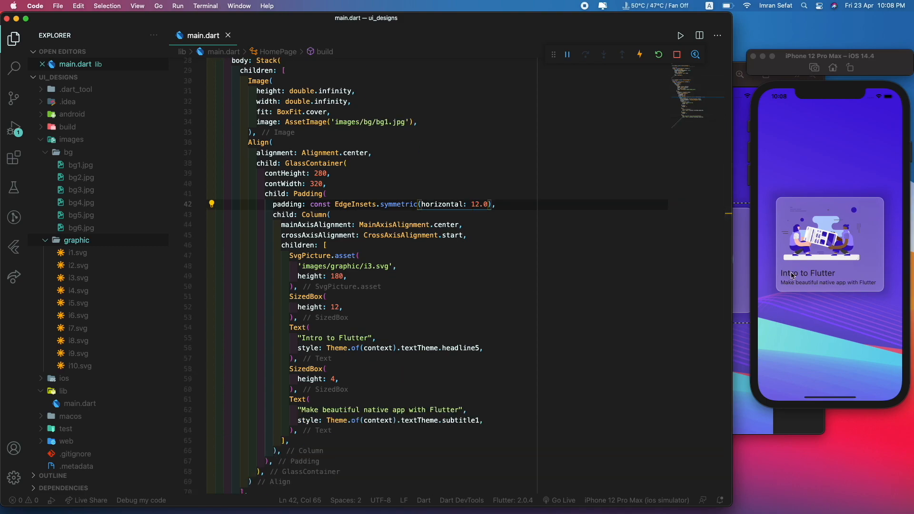
pyautogui.moveTo(822, 279)
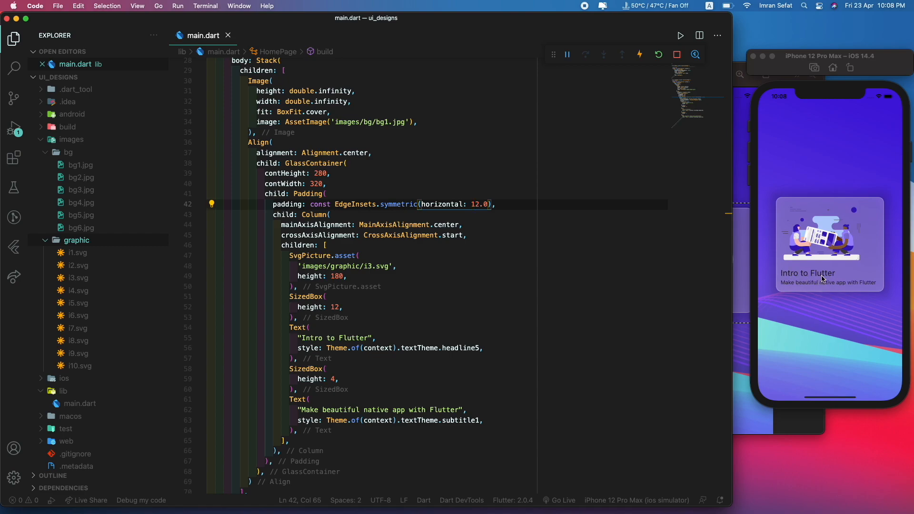
pyautogui.moveTo(443, 342)
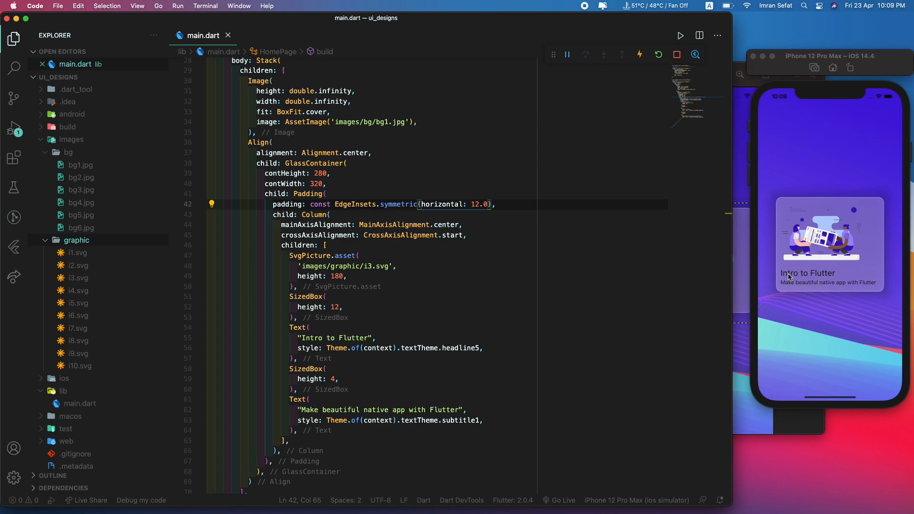
pyautogui.moveTo(782, 285)
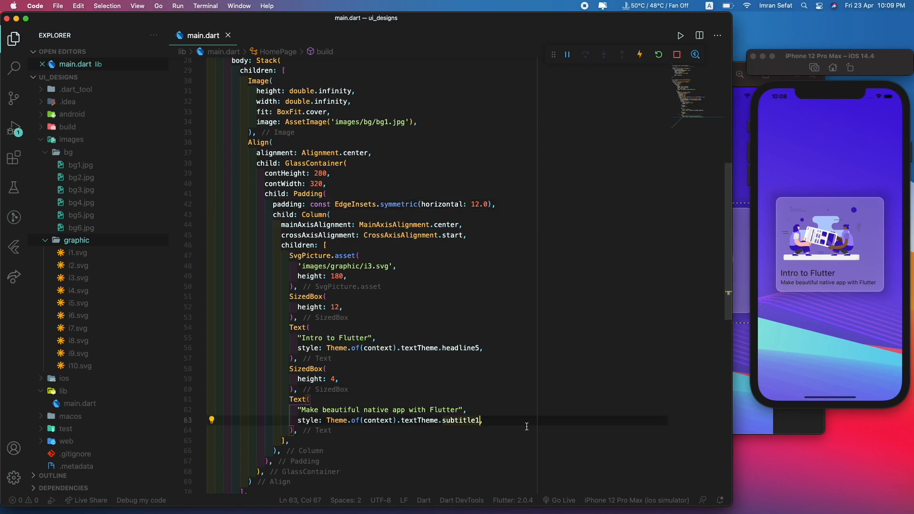
# Apply Colors.black.withOpacity(0.5) to the subtitle1 text style
pyautogui.write('.apply(color: Colors.')
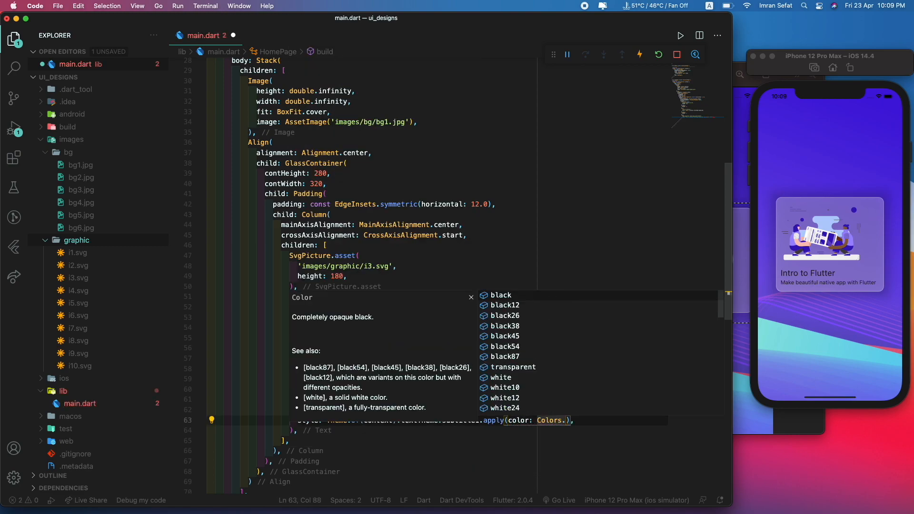
pyautogui.click(500, 295)
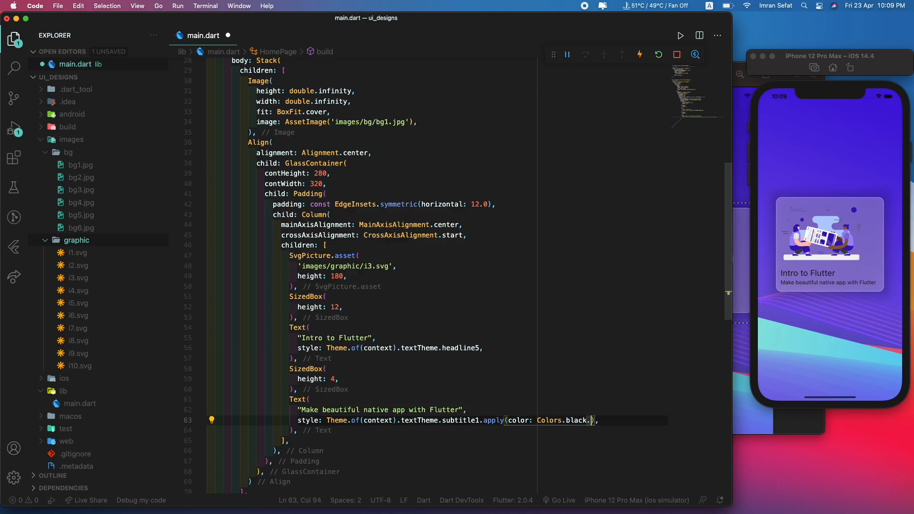
pyautogui.write('withOpacity(opacity')
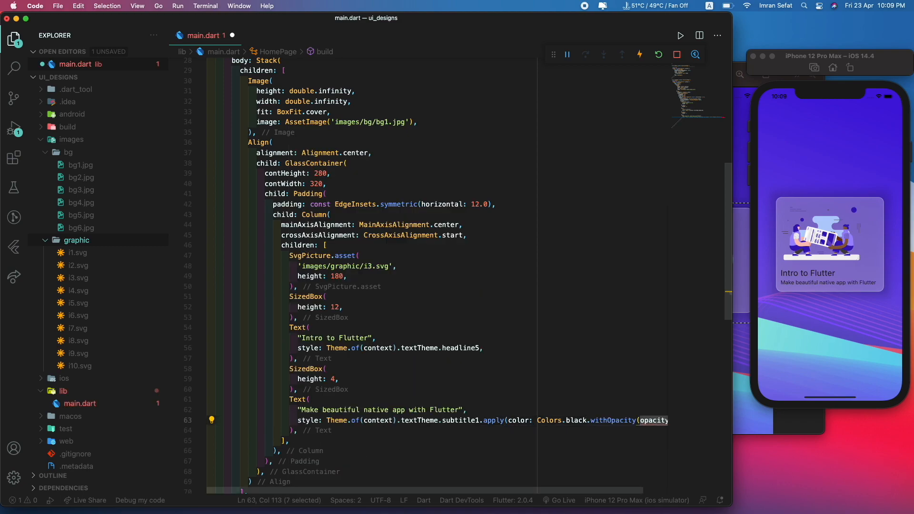
pyautogui.write('0.')
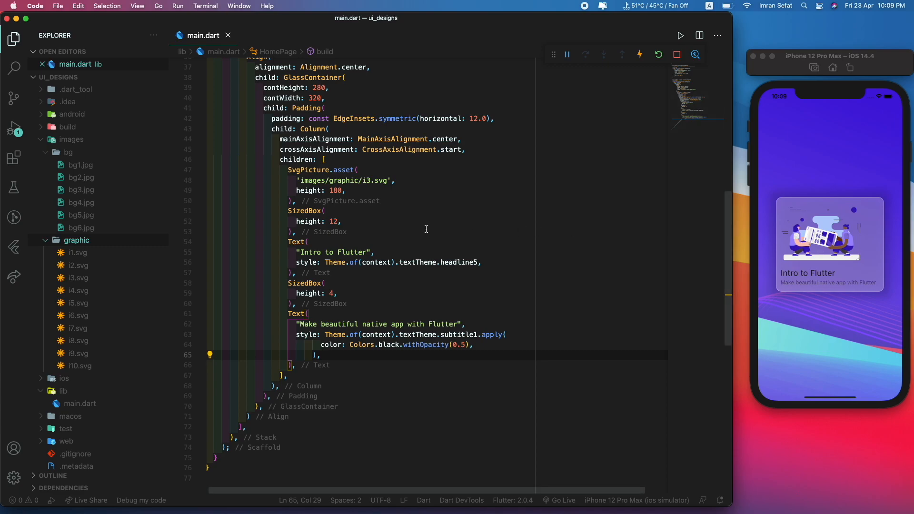
pyautogui.moveTo(879, 270)
pyautogui.write('2')
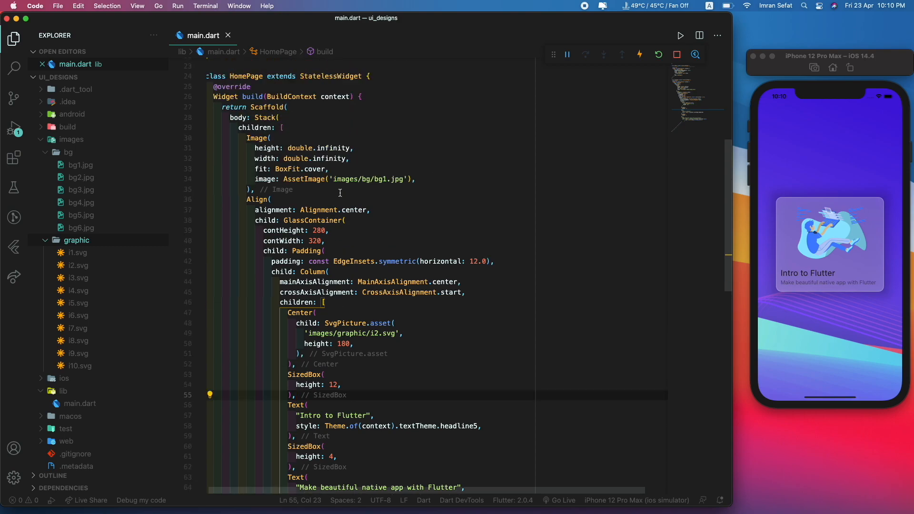
# Start adding a blur property to the GlassContainer after contWidth
pyautogui.click(344, 241)
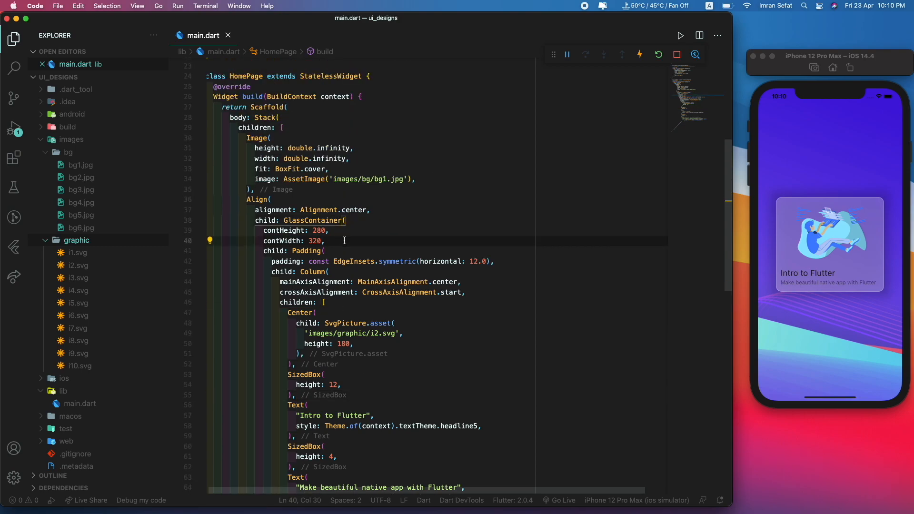
pyautogui.write('blur')
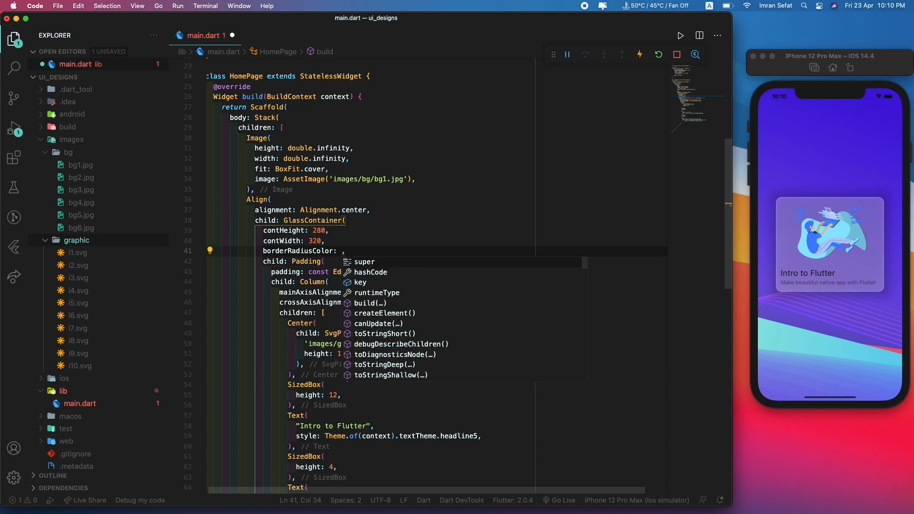
pyautogui.write('Colors.red')
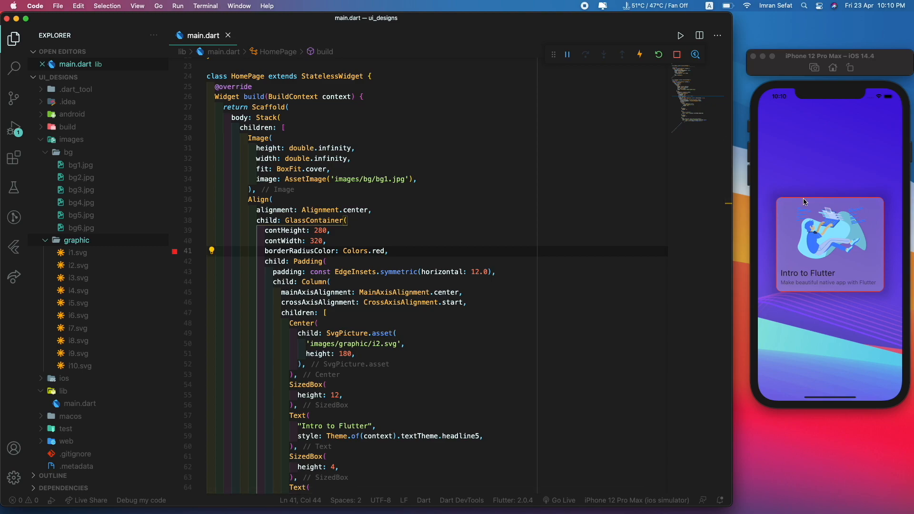
pyautogui.click(408, 254)
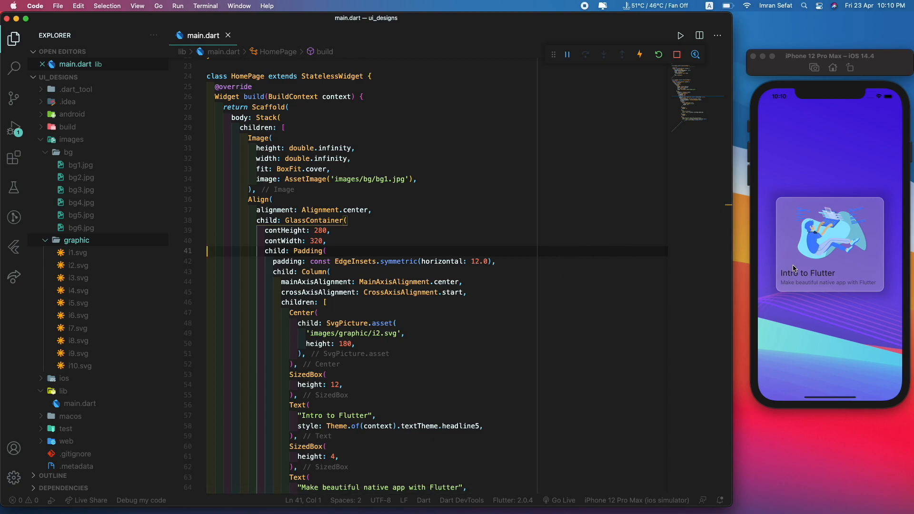
pyautogui.moveTo(315, 220)
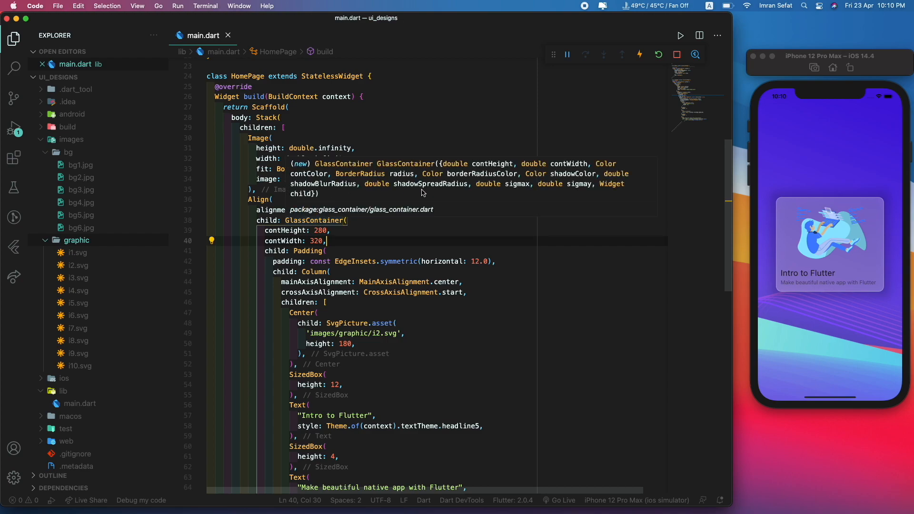
pyautogui.moveTo(469, 191)
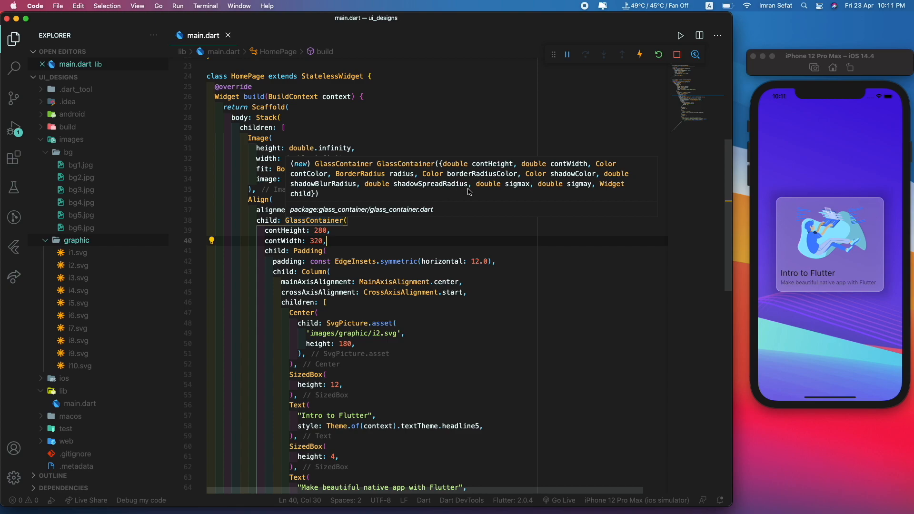
pyautogui.moveTo(550, 196)
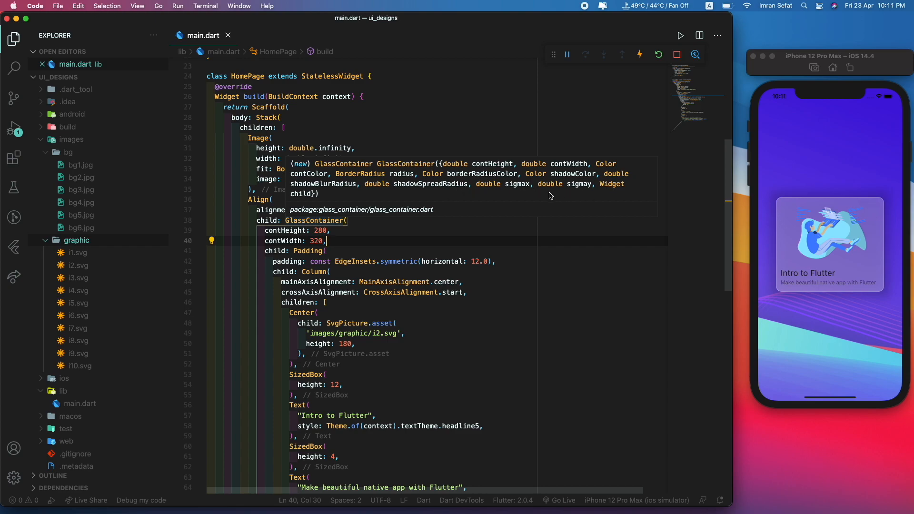